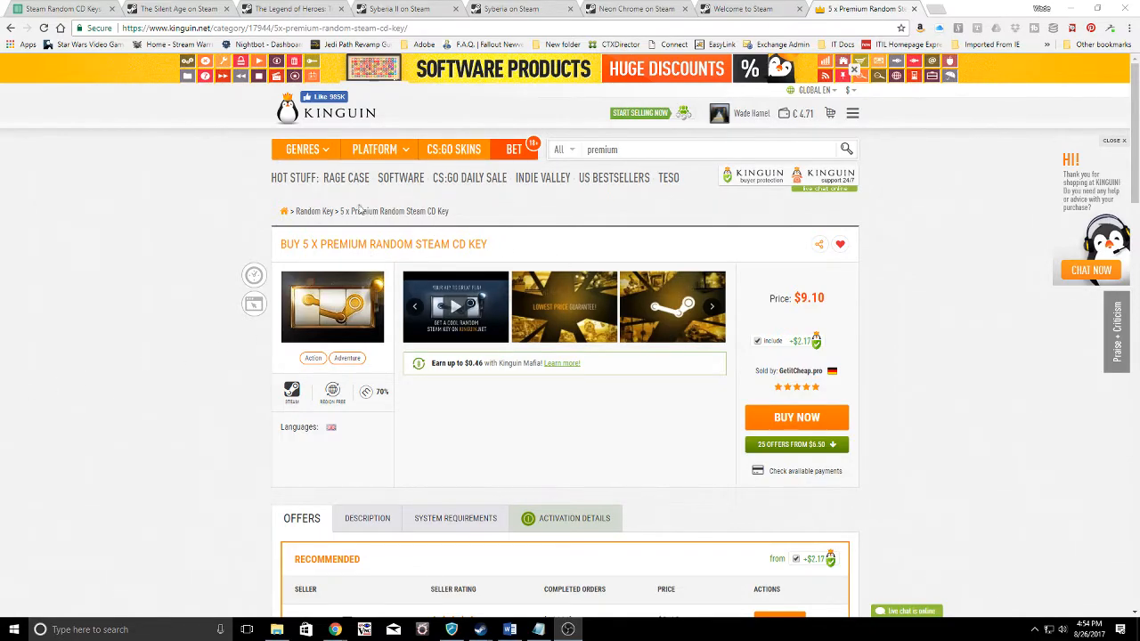
mouse_move(185, 236)
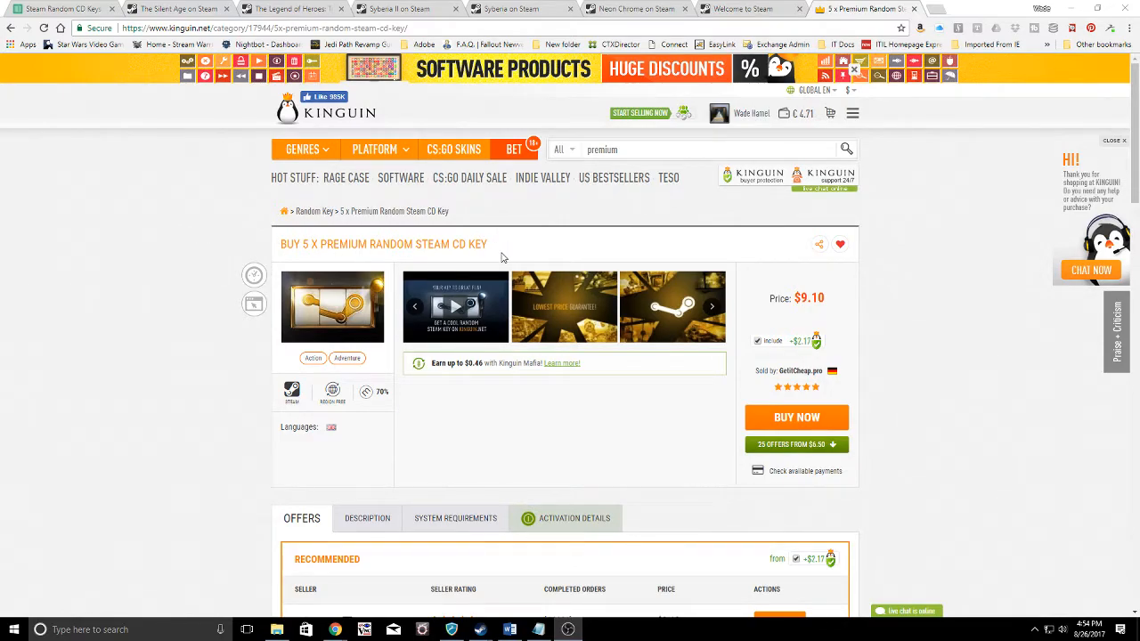
Open the Neon Chrome store page and browse four of its screenshots.
scroll("down", 3)
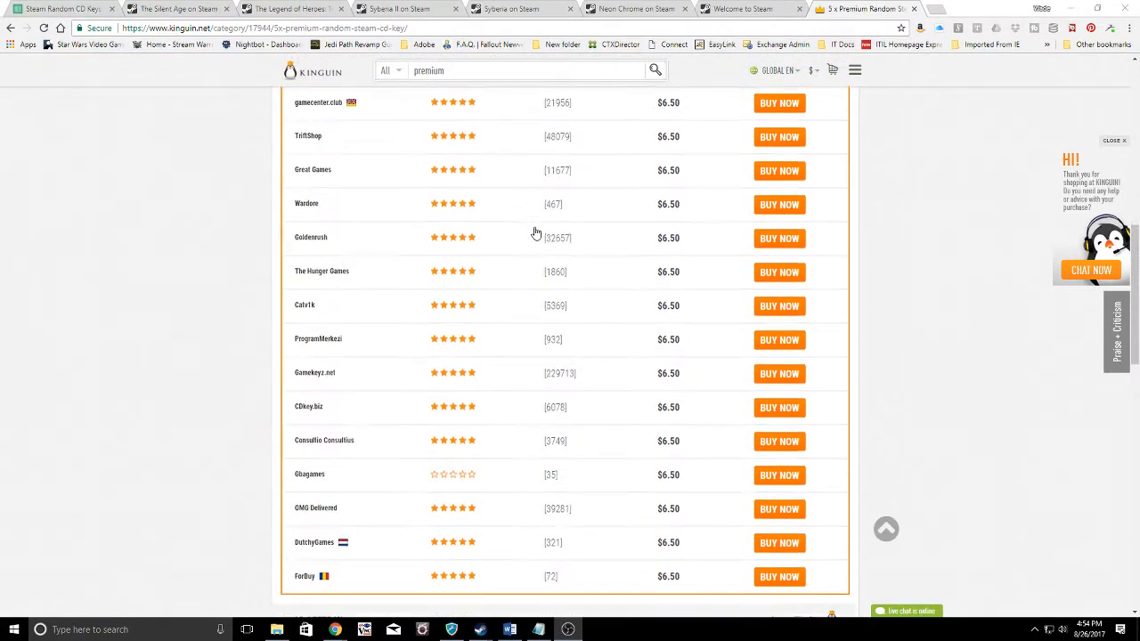
scroll("down", 3)
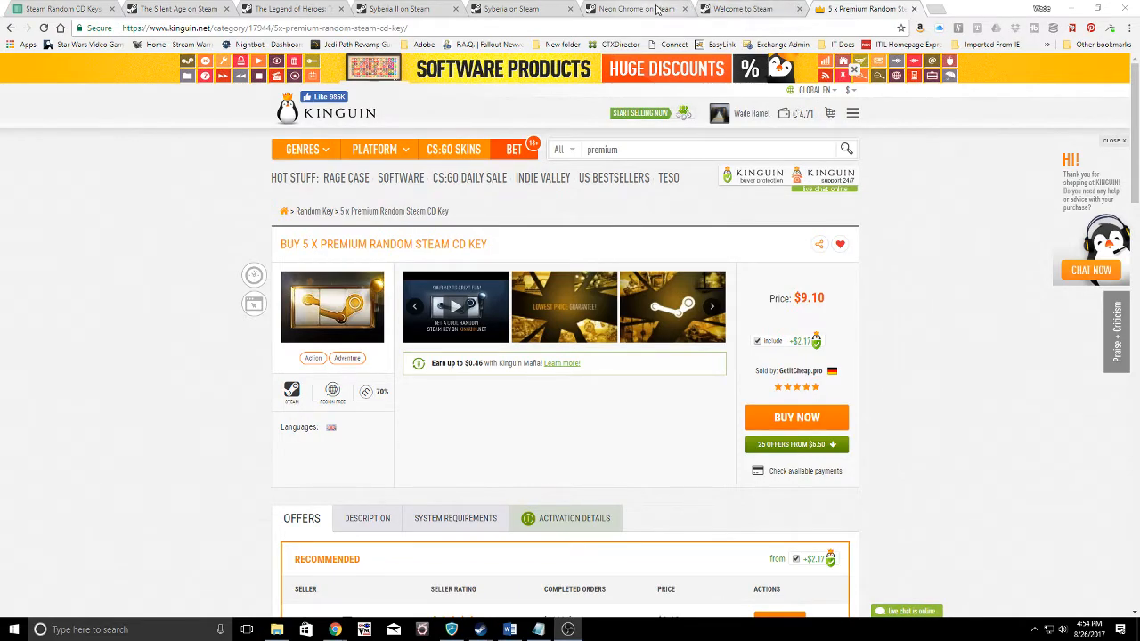
left_click(748, 8)
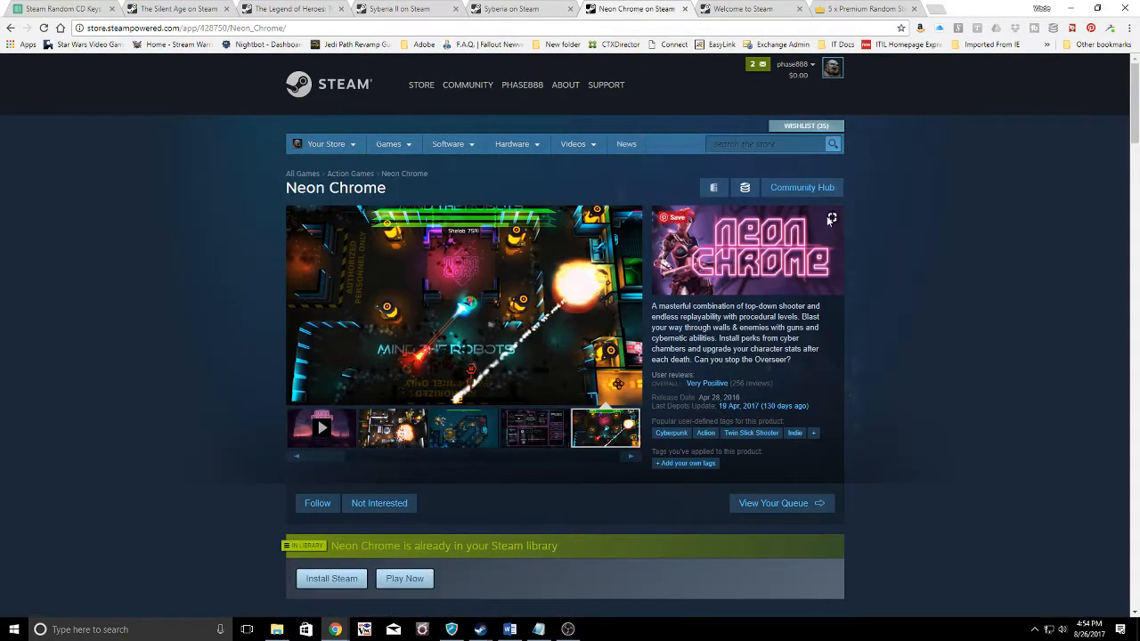
mouse_move(955, 228)
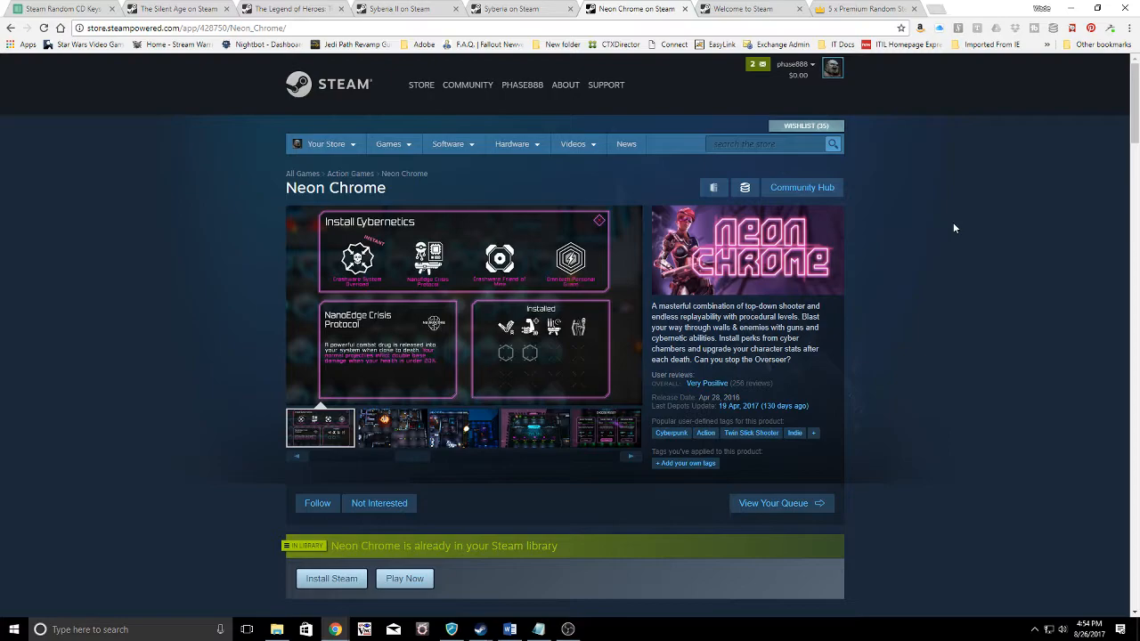
left_click(391, 428)
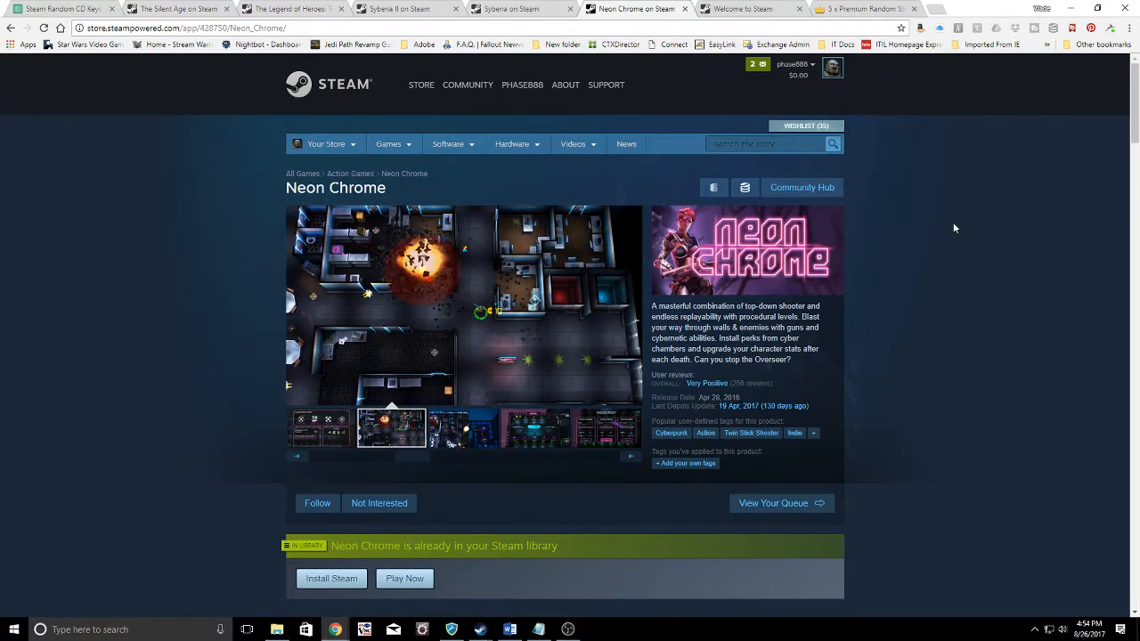
left_click(463, 427)
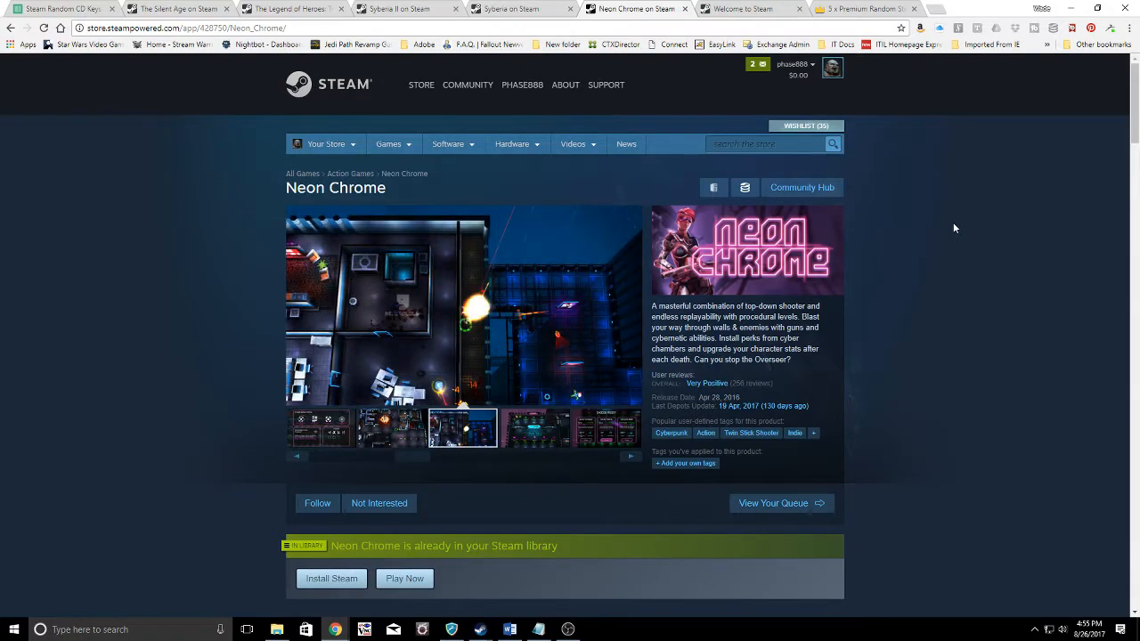
left_click(533, 429)
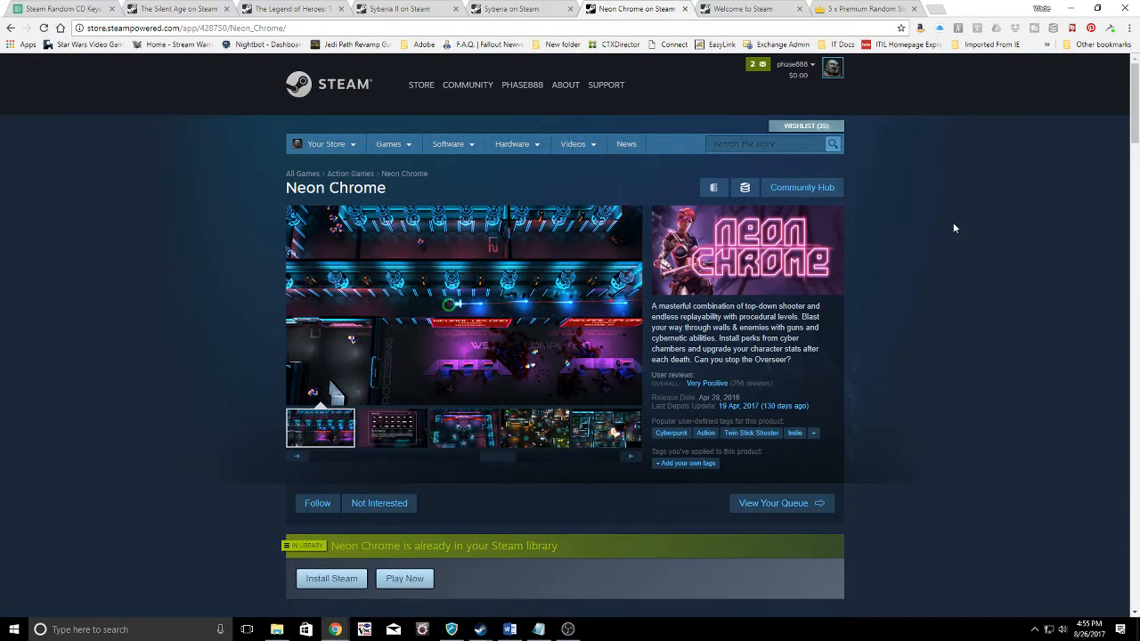
left_click(392, 429)
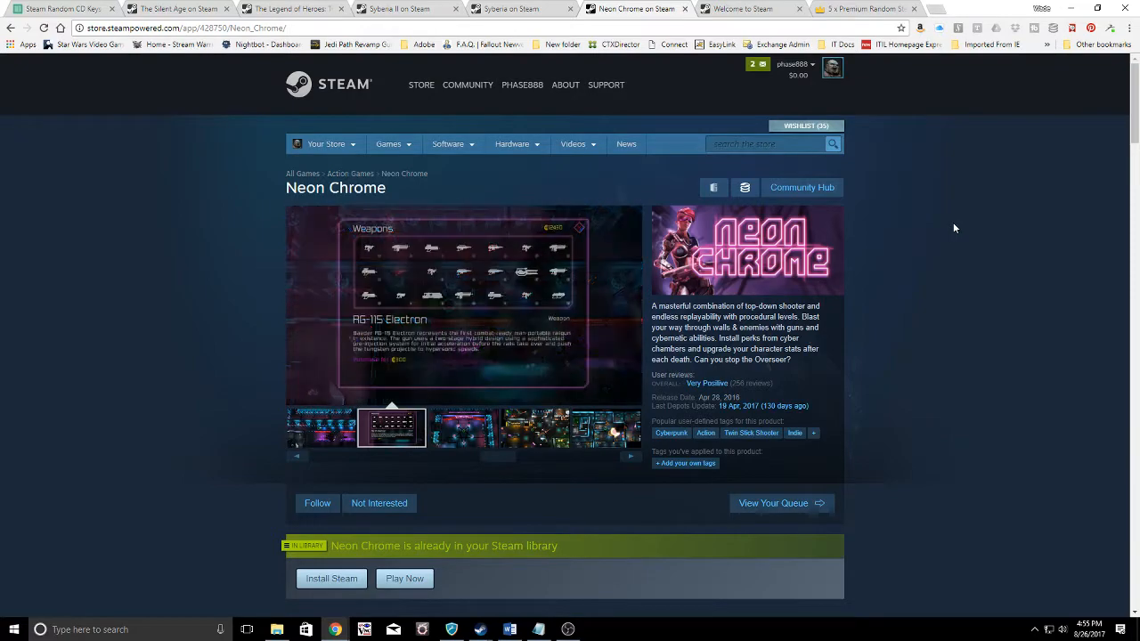
Scroll down to Neon Chrome's purchase section and back up.
scroll("down", 3)
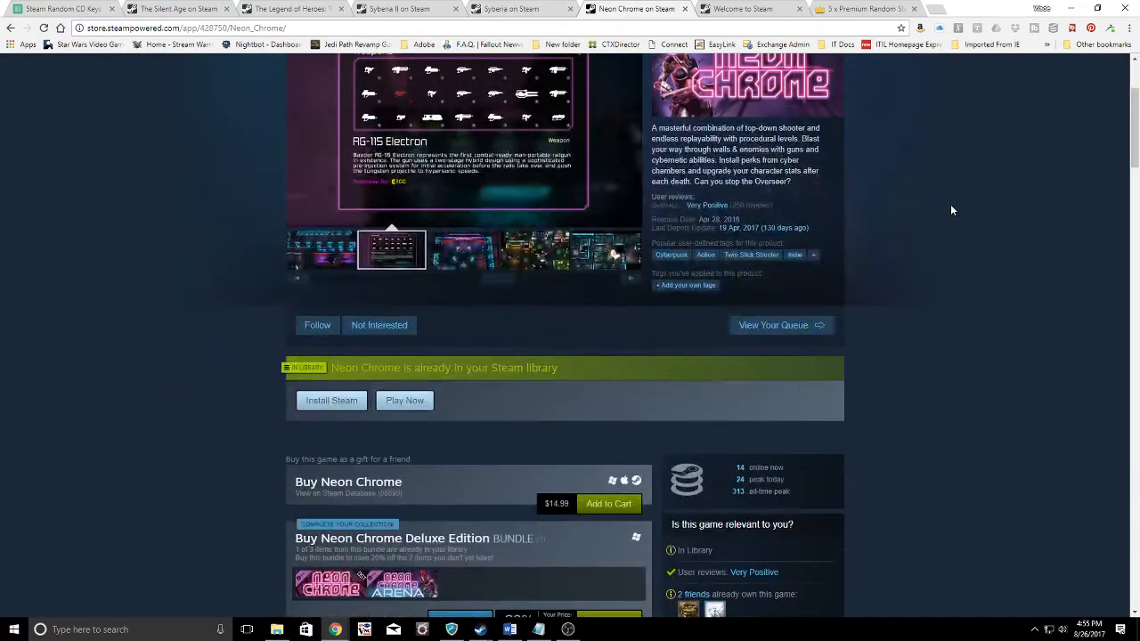
scroll("down", 3)
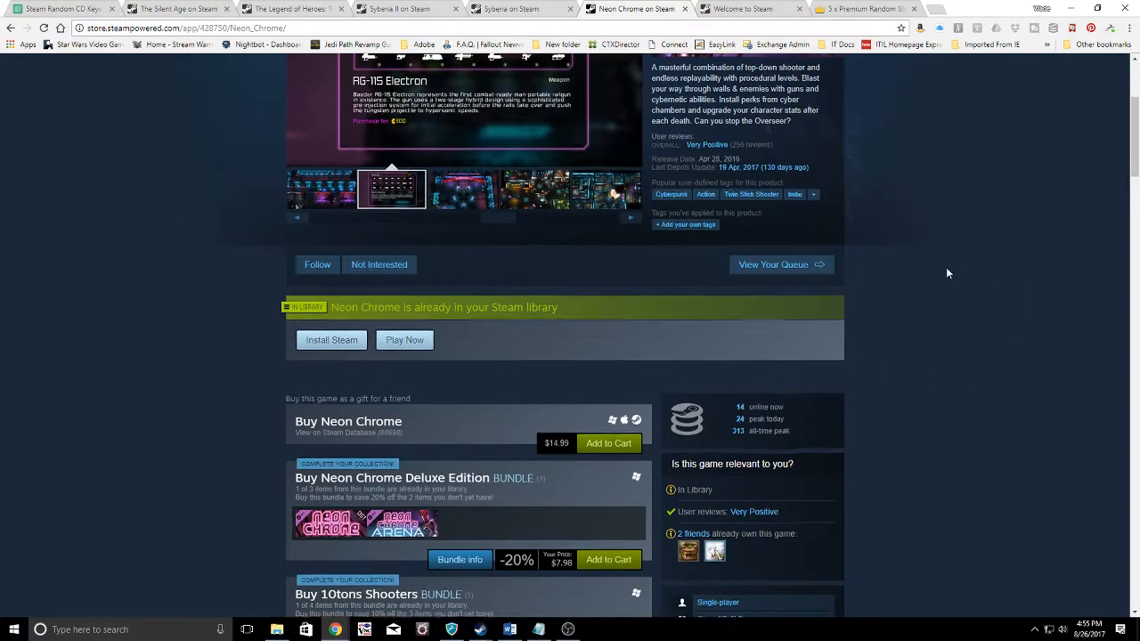
scroll("down", 3)
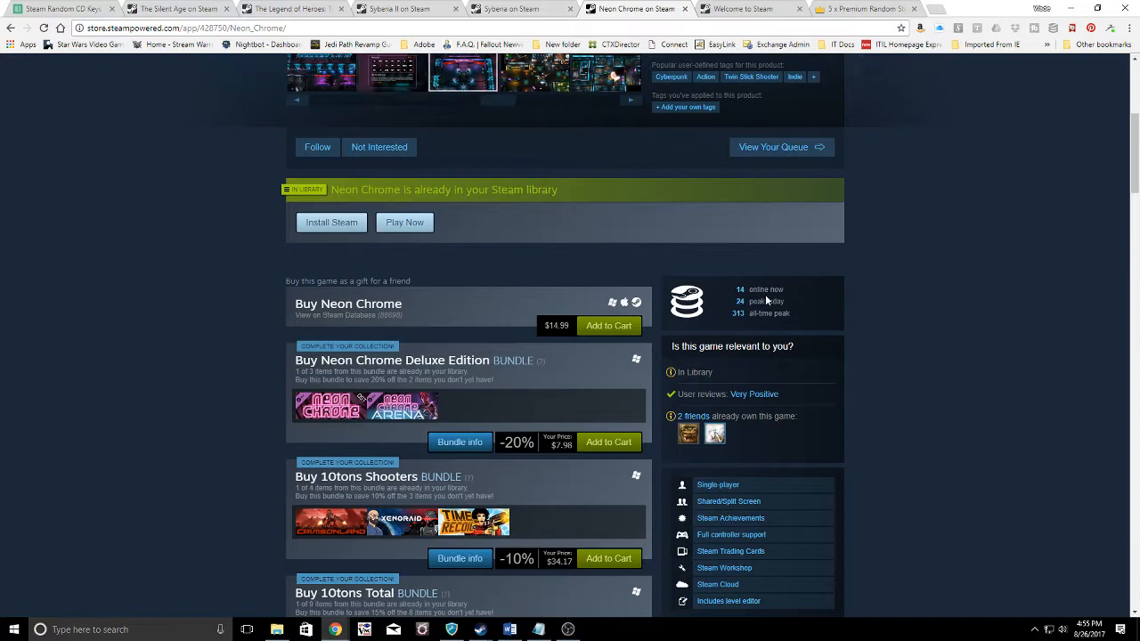
mouse_move(744, 289)
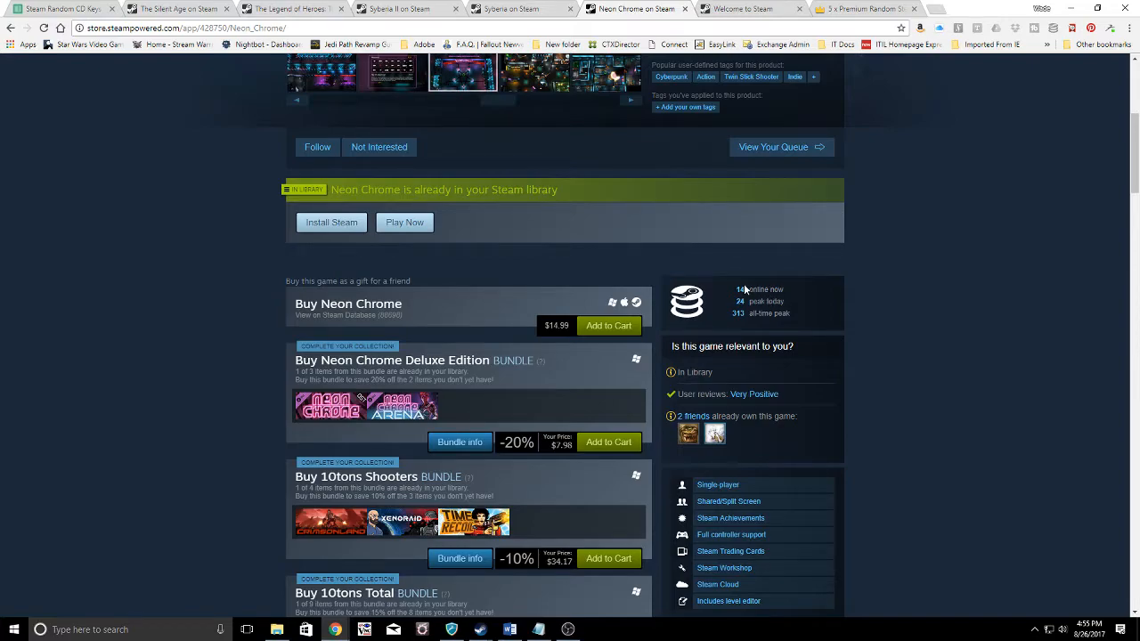
scroll("up", 3)
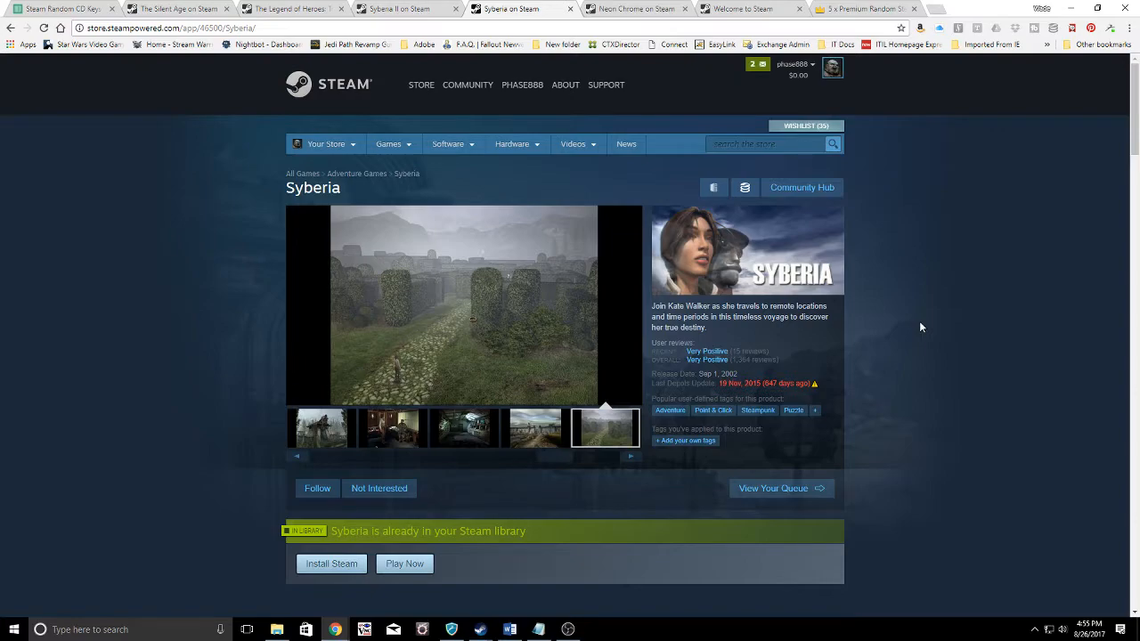
Browse three Syberia screenshots and scroll through its Buy Syberia package listings.
left_click(604, 429)
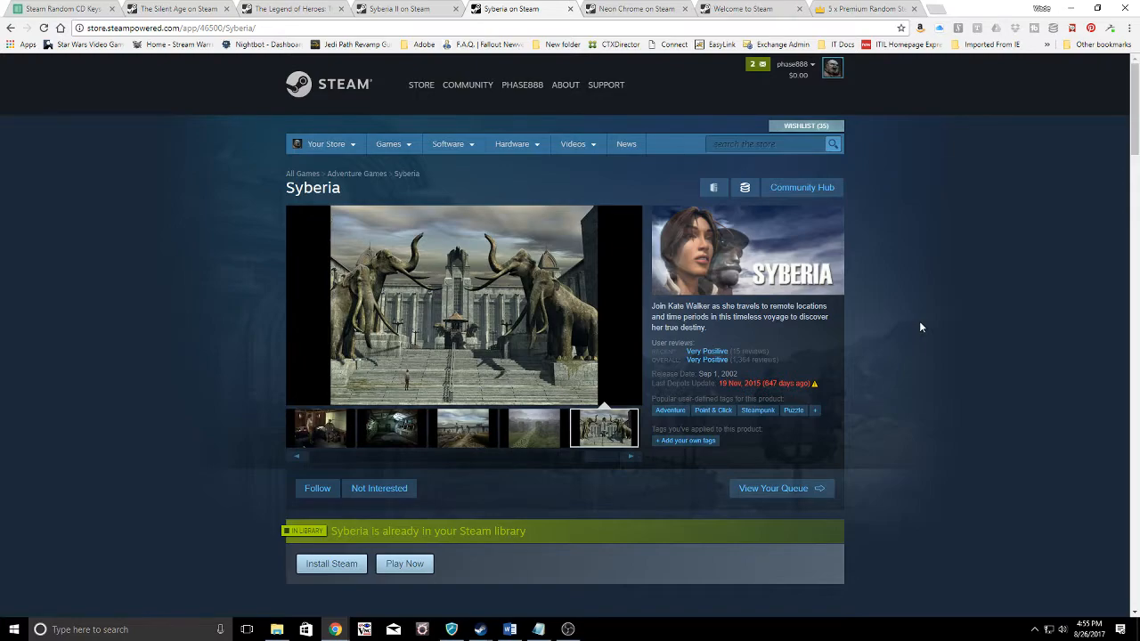
left_click(392, 429)
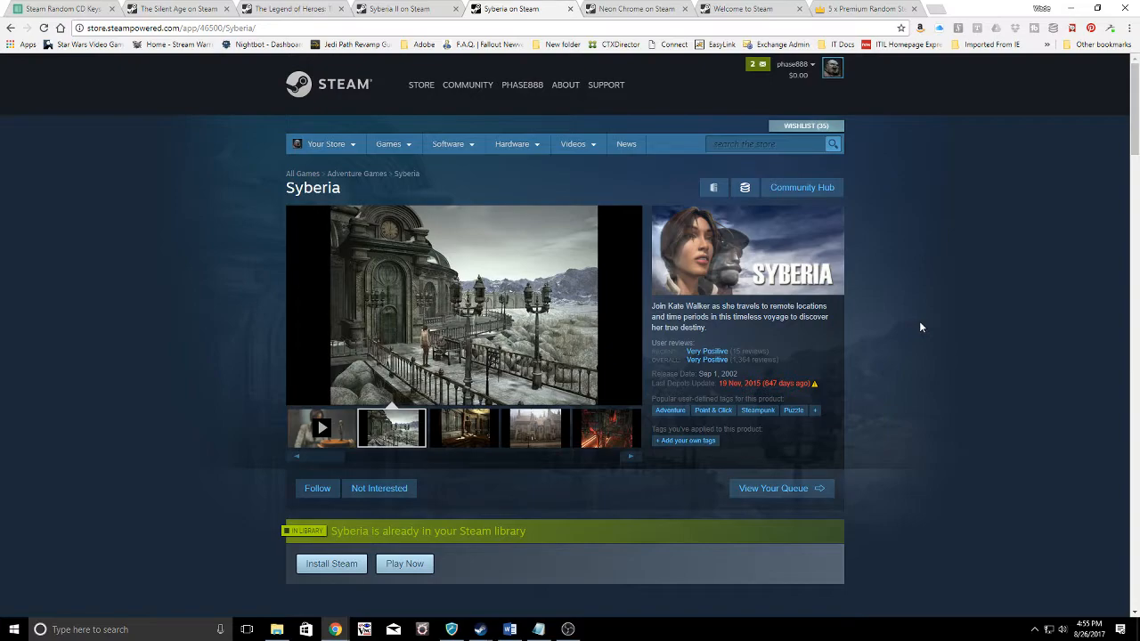
left_click(462, 429)
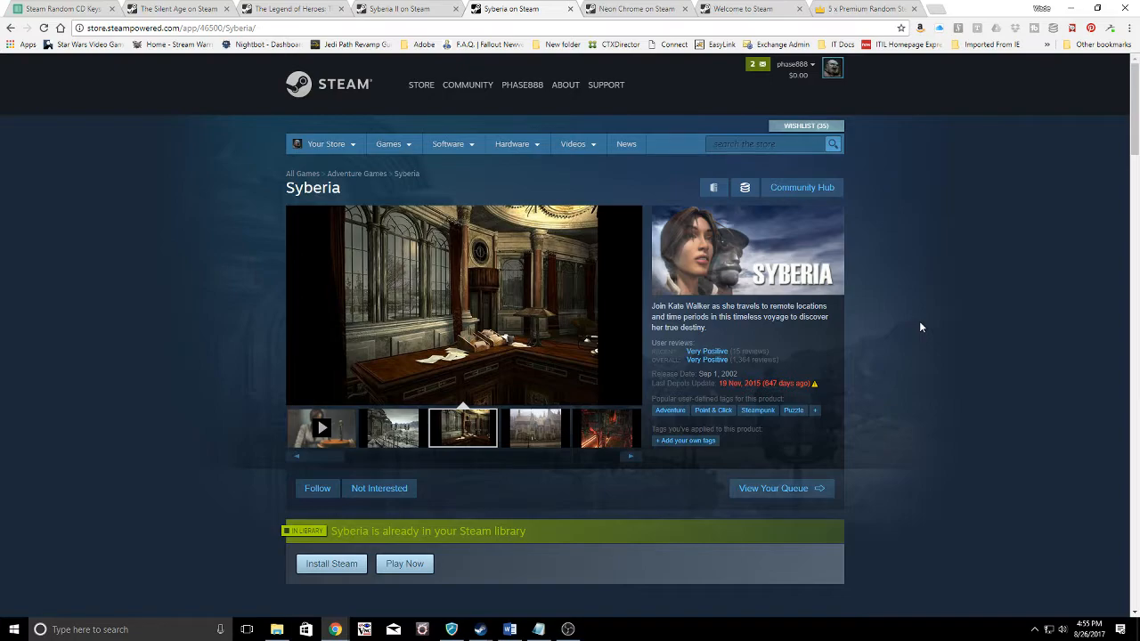
scroll("down", 3)
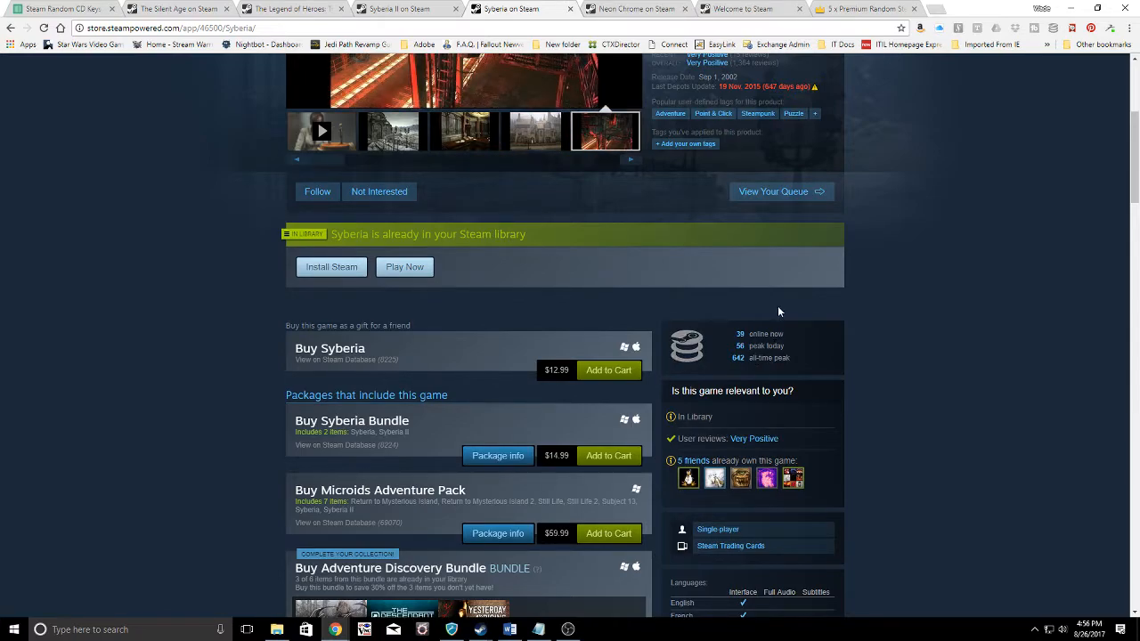
scroll("up", 3)
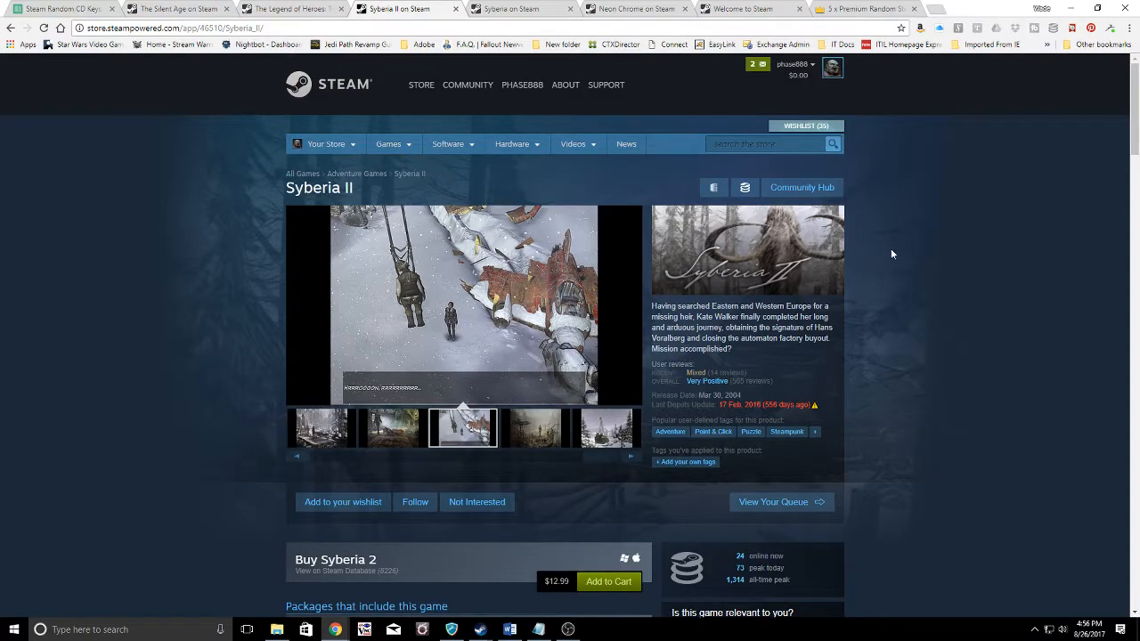
mouse_move(889, 314)
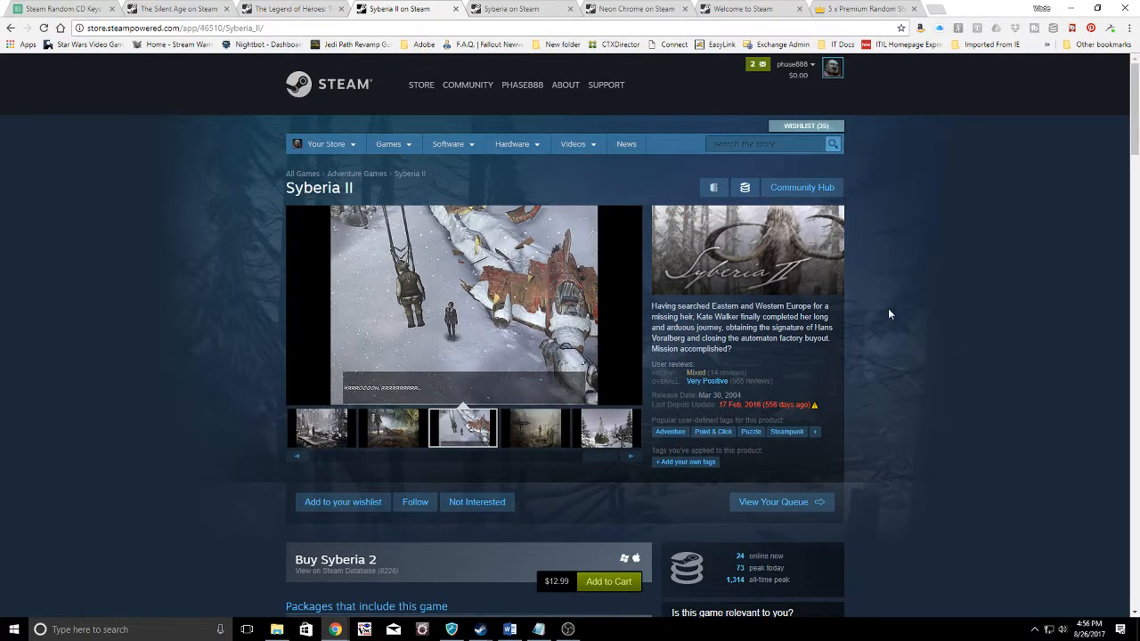
left_click(533, 428)
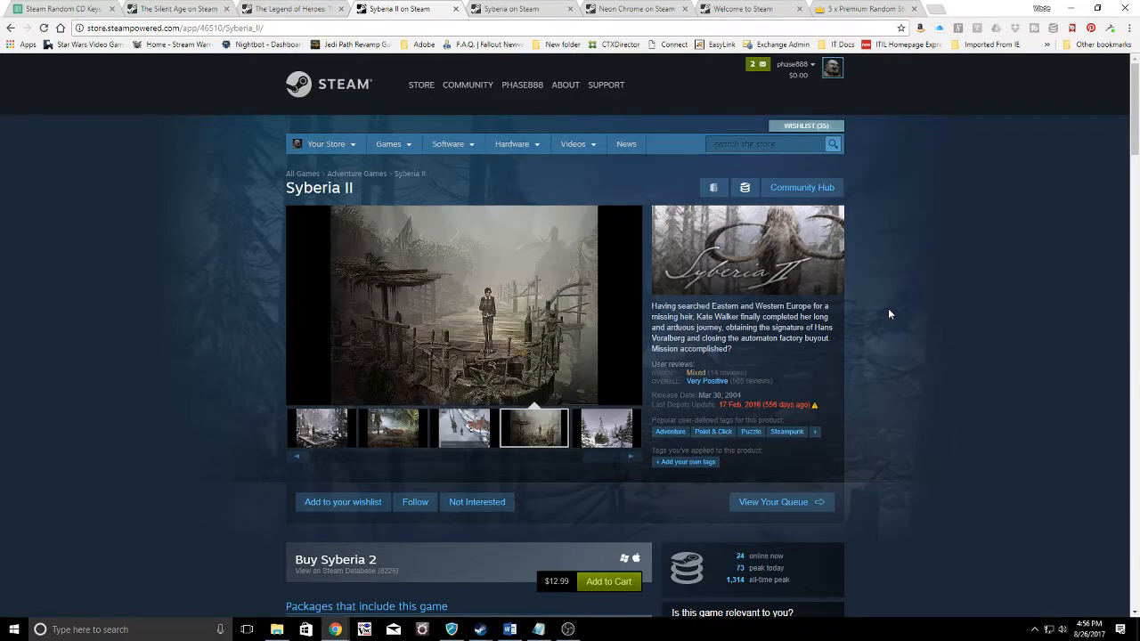
left_click(605, 428)
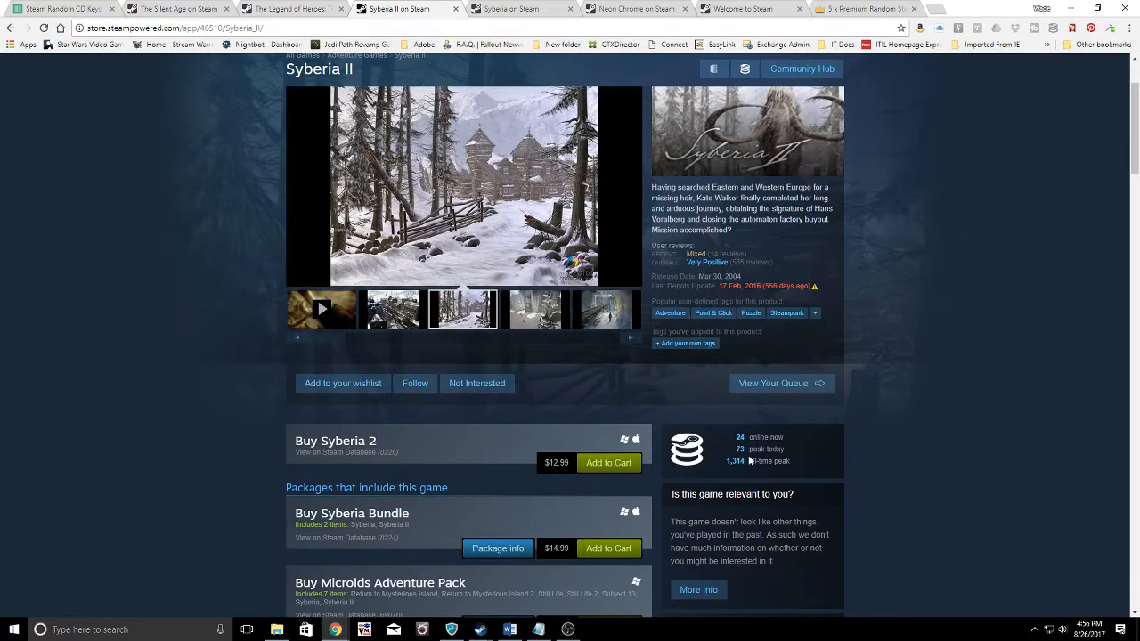
mouse_move(912, 389)
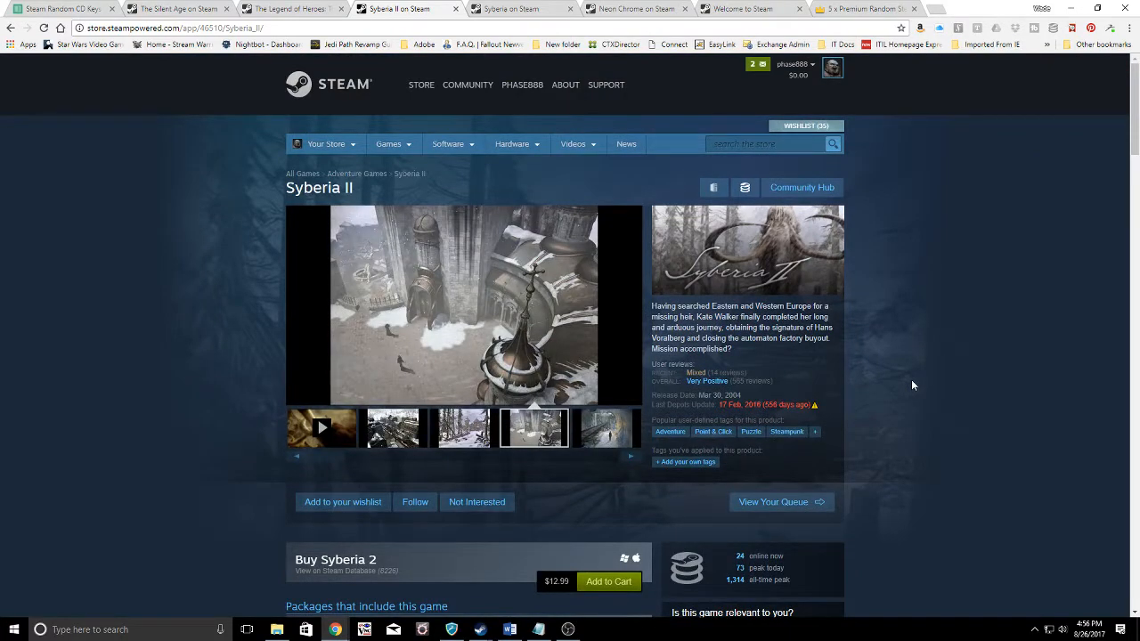
left_click(603, 428)
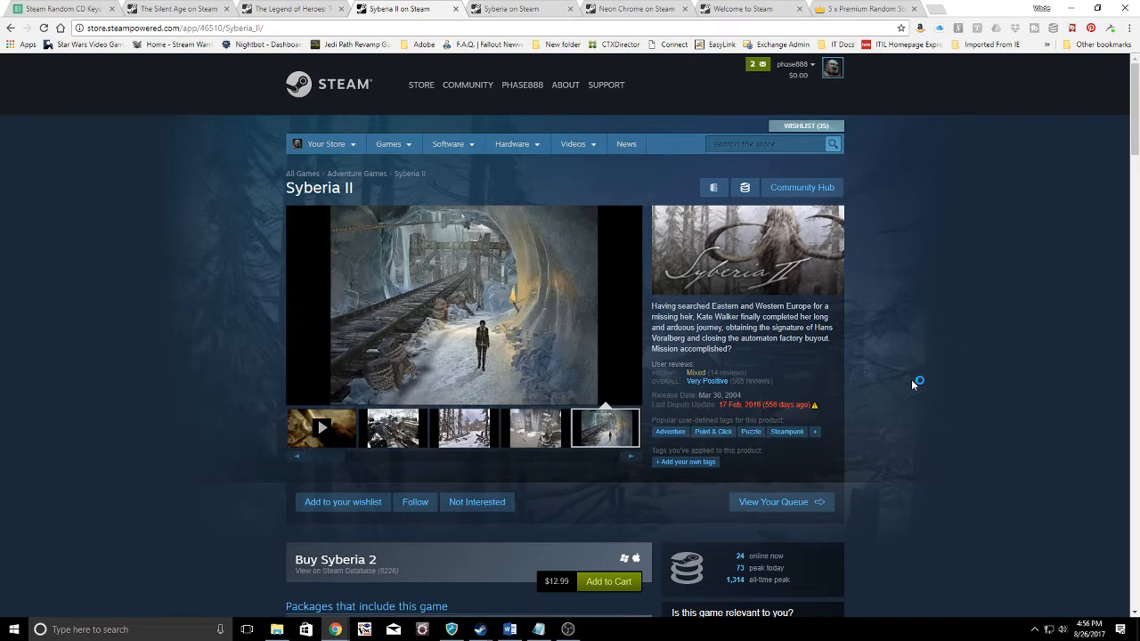
mouse_move(913, 384)
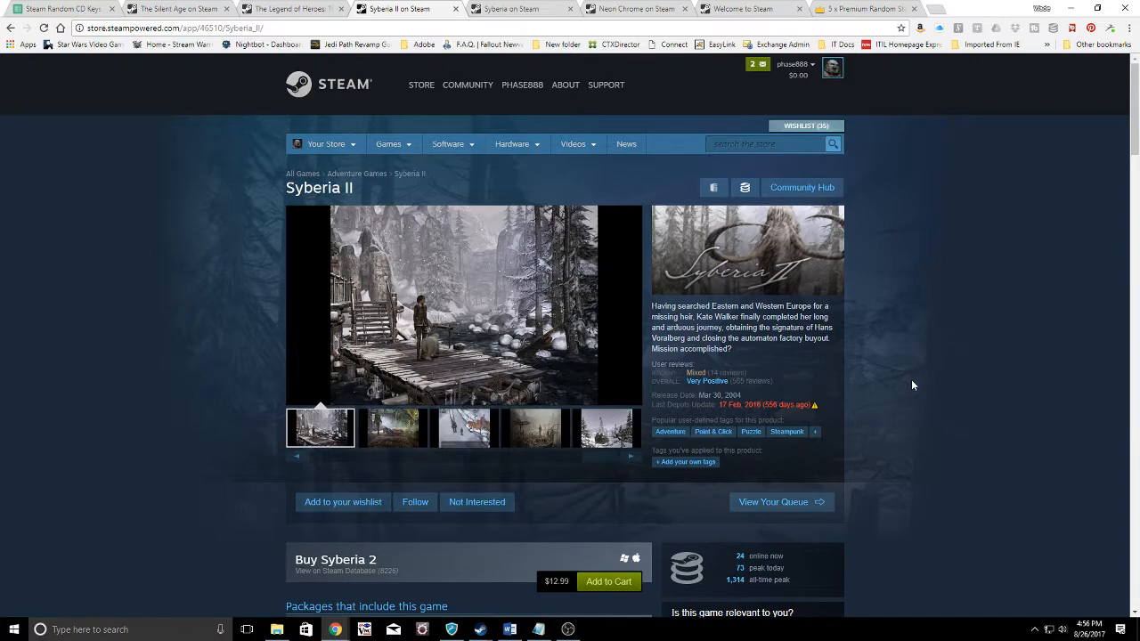
left_click(392, 427)
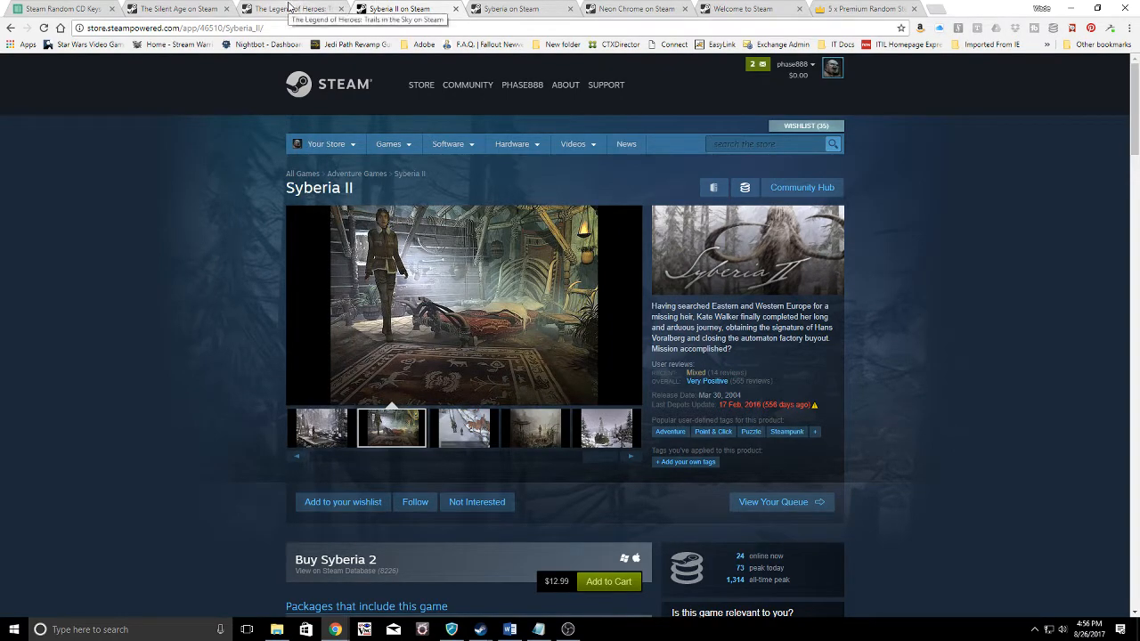
left_click(289, 8)
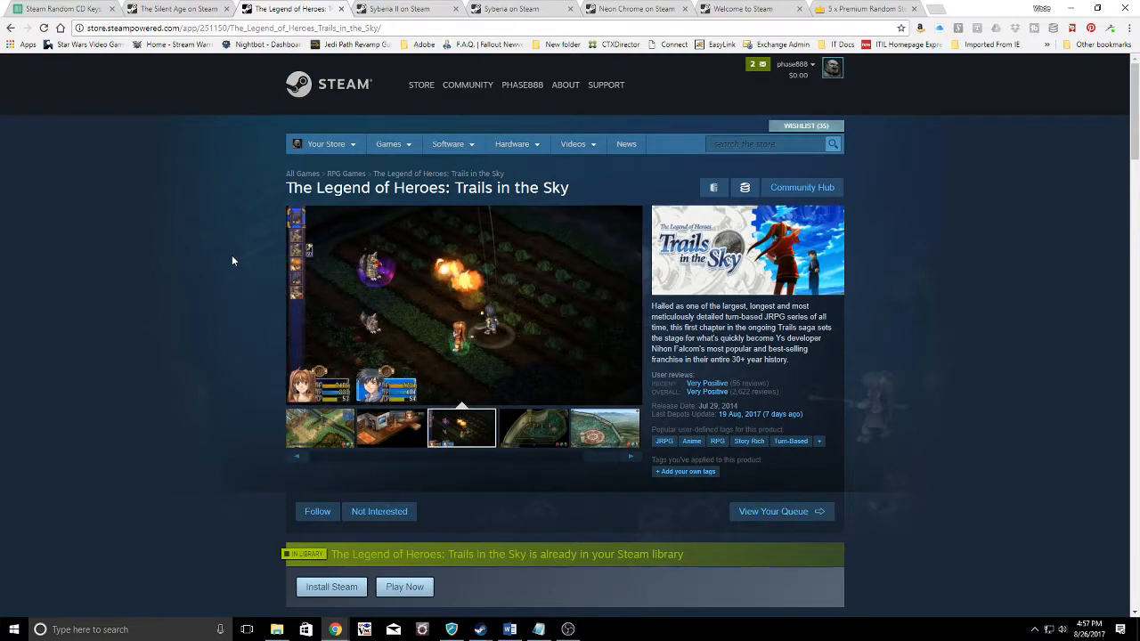
left_click(533, 428)
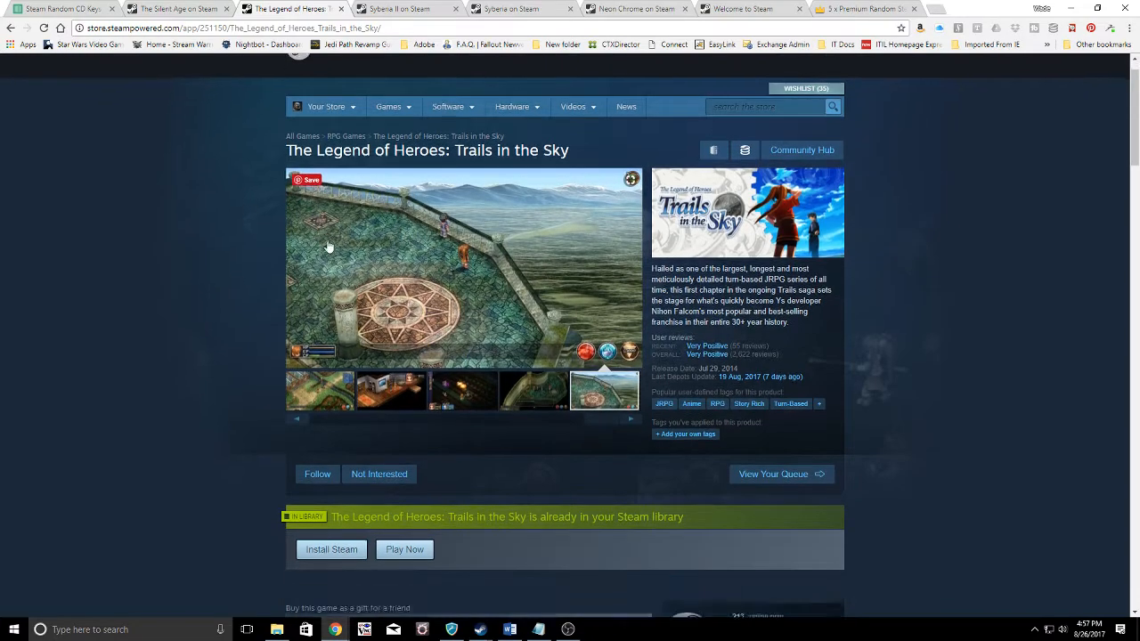
scroll("down", 3)
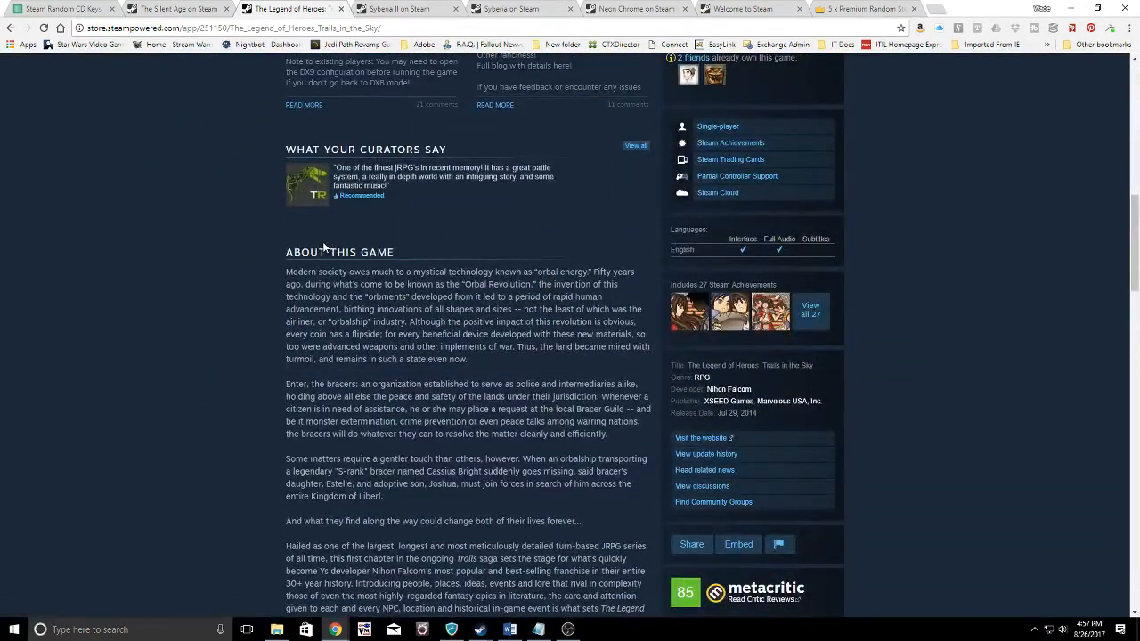
scroll("down", 3)
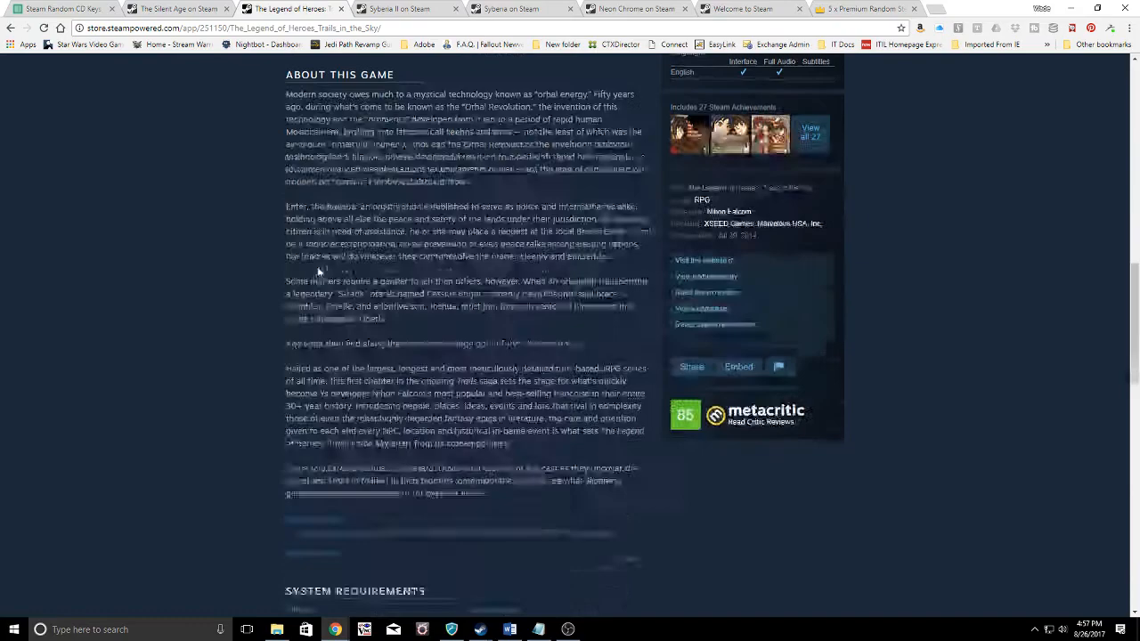
scroll("down", 3)
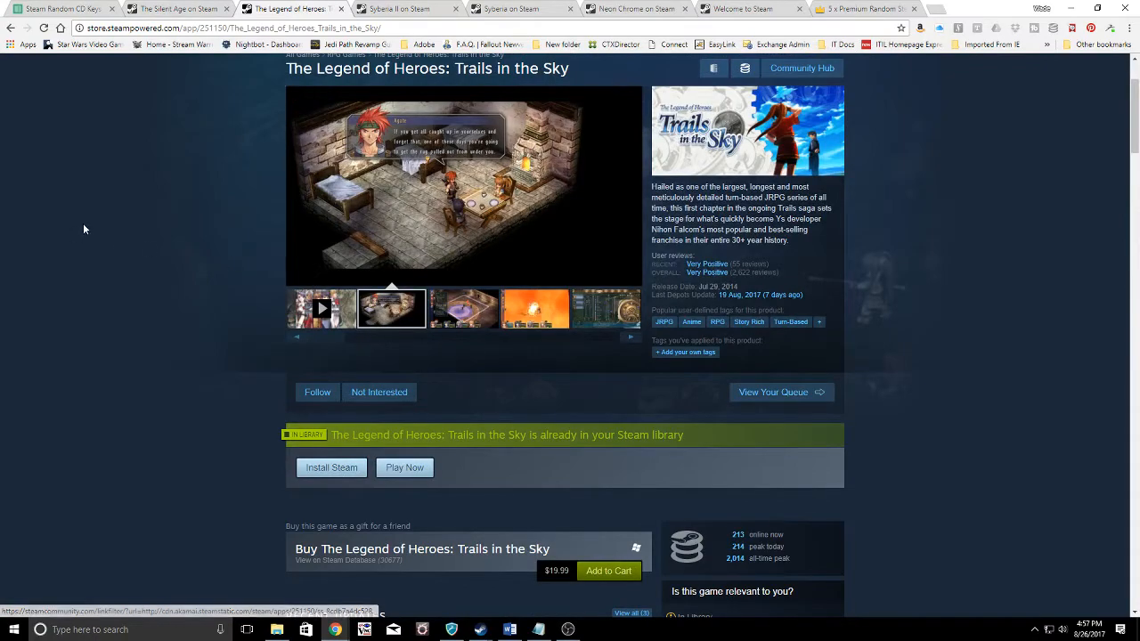
scroll("down", 3)
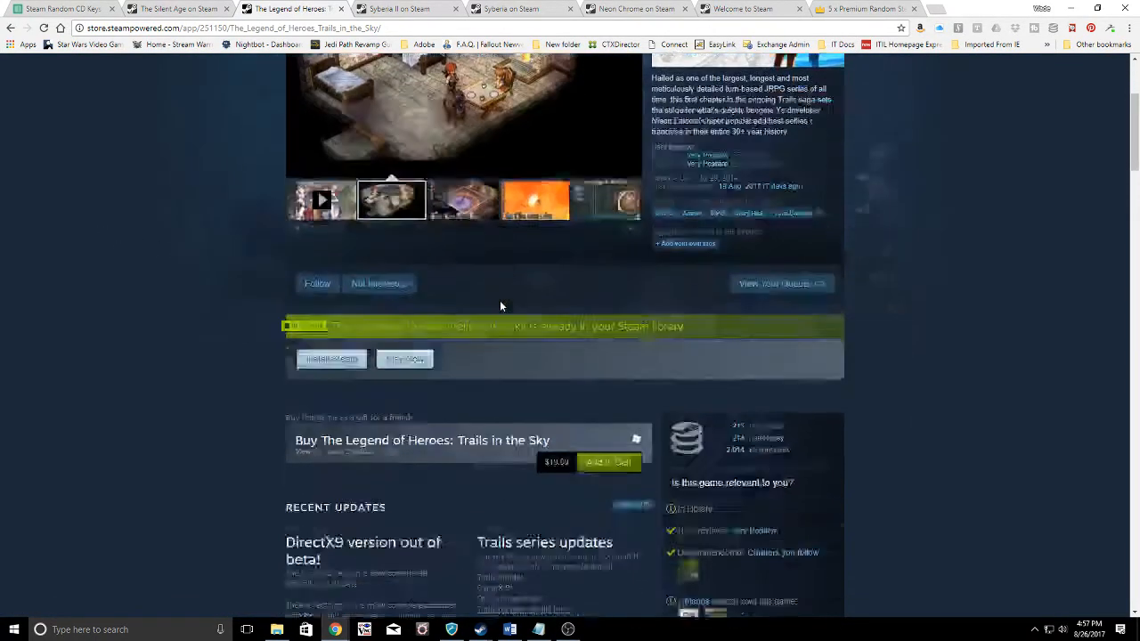
scroll("down", 3)
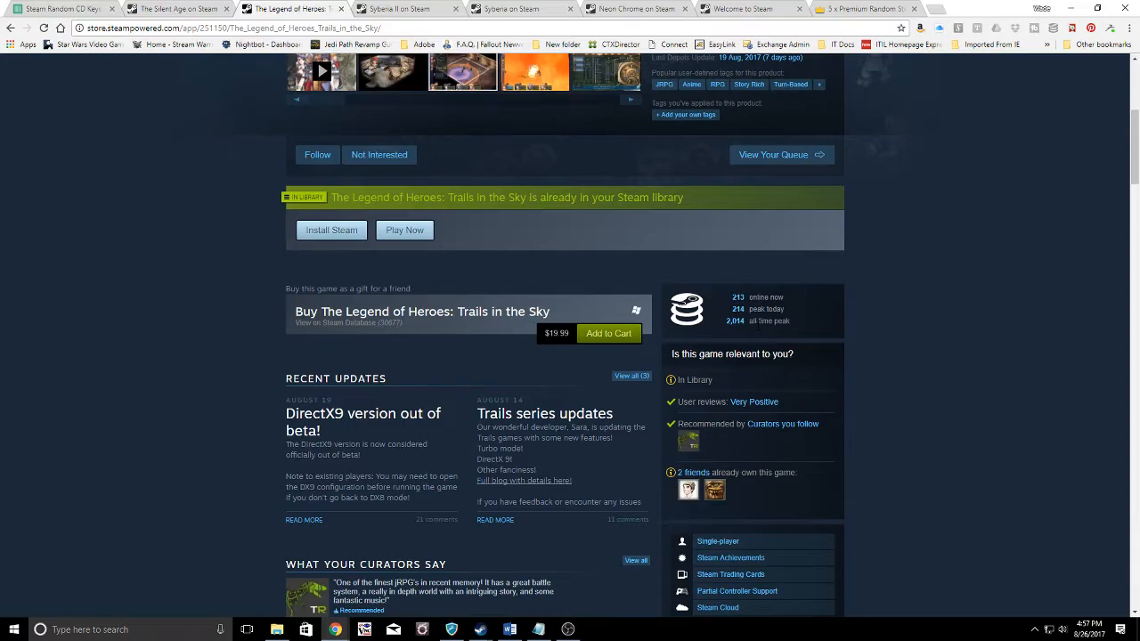
scroll("down", 3)
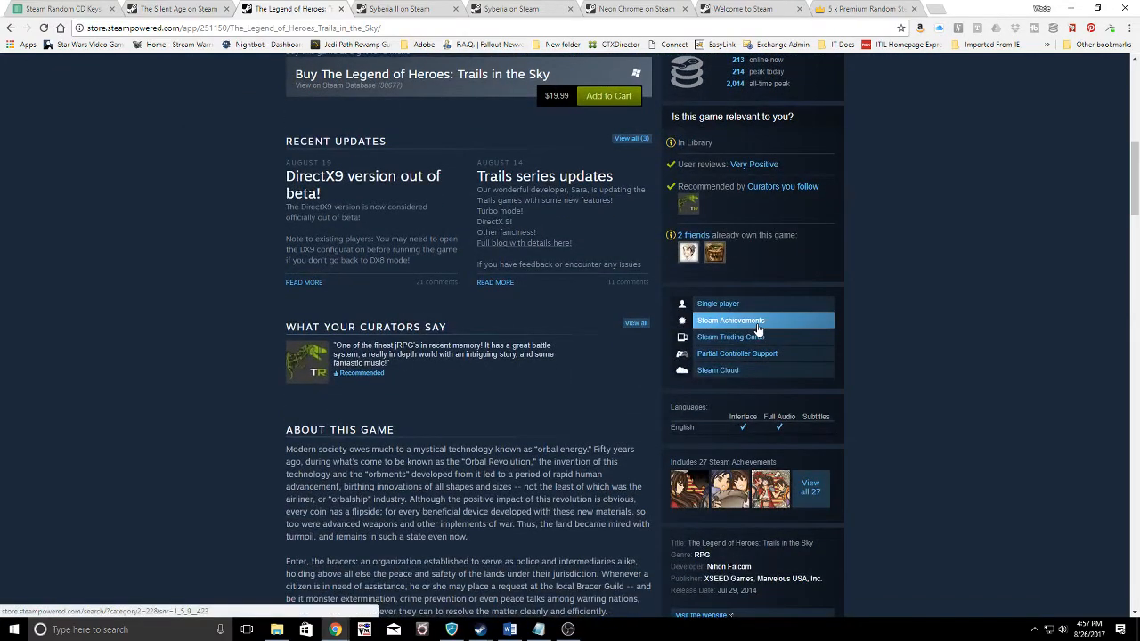
scroll("down", 3)
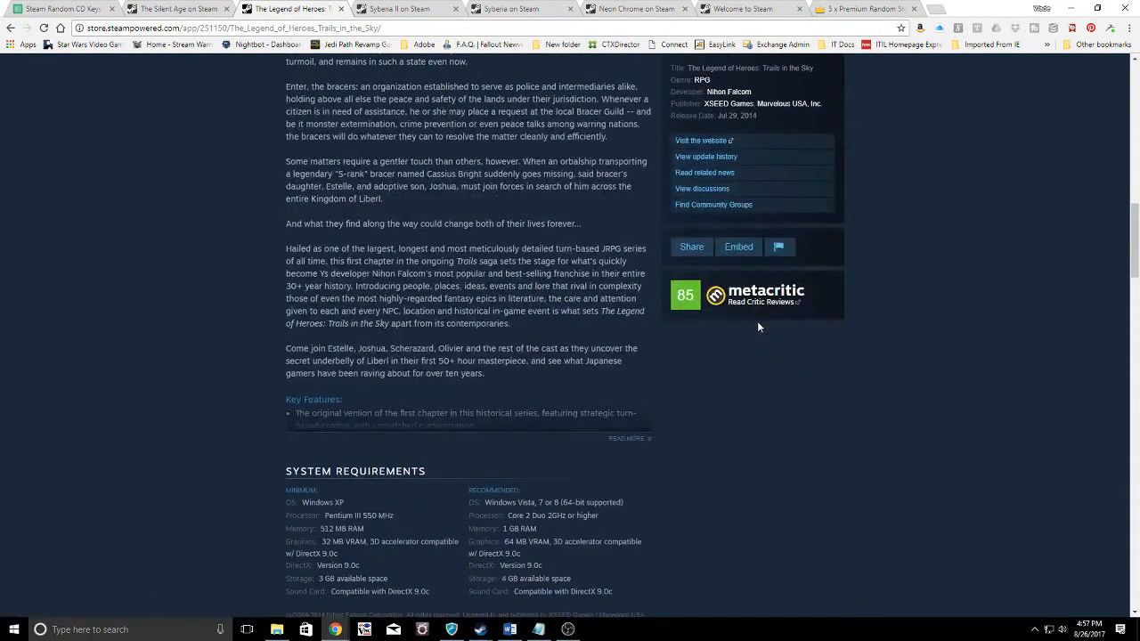
scroll("down", 3)
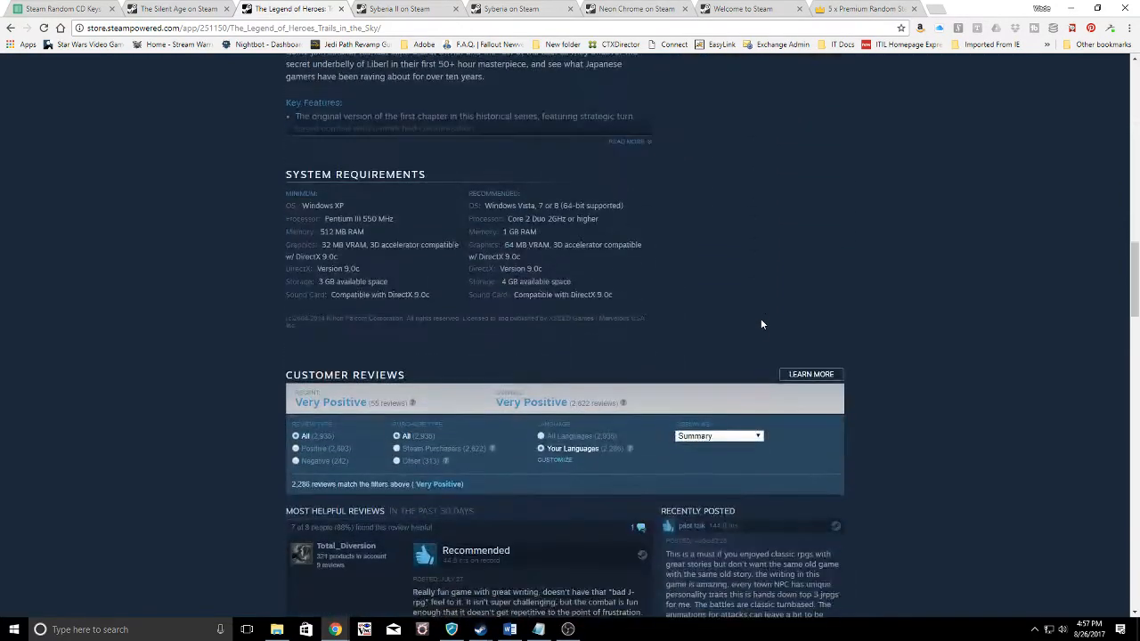
scroll("down", 3)
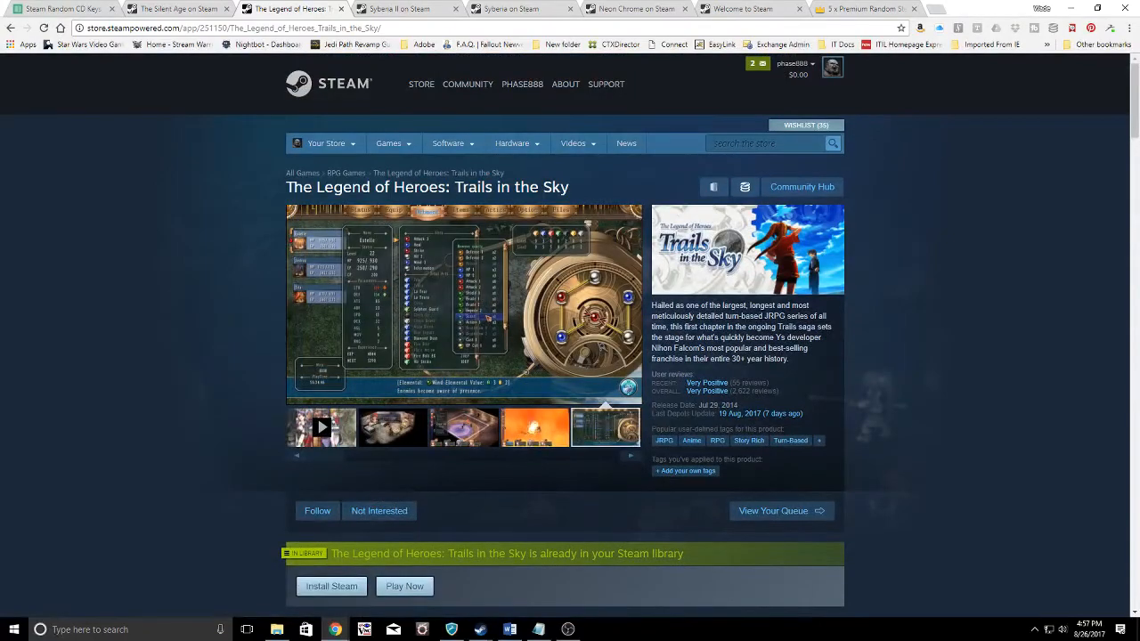
mouse_move(179, 9)
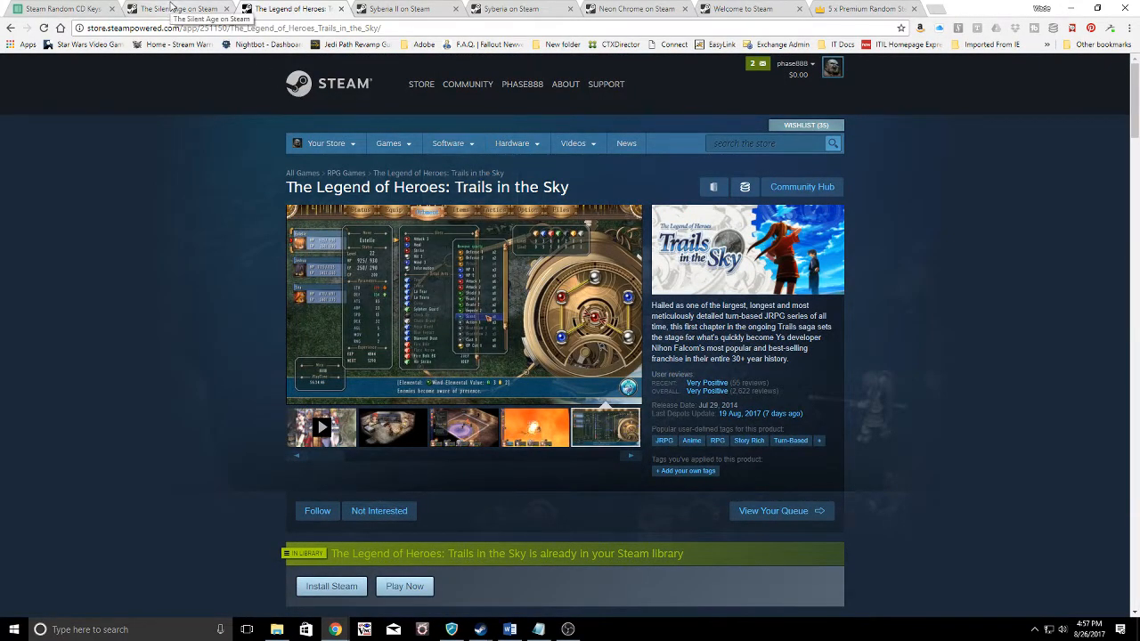
left_click(174, 8)
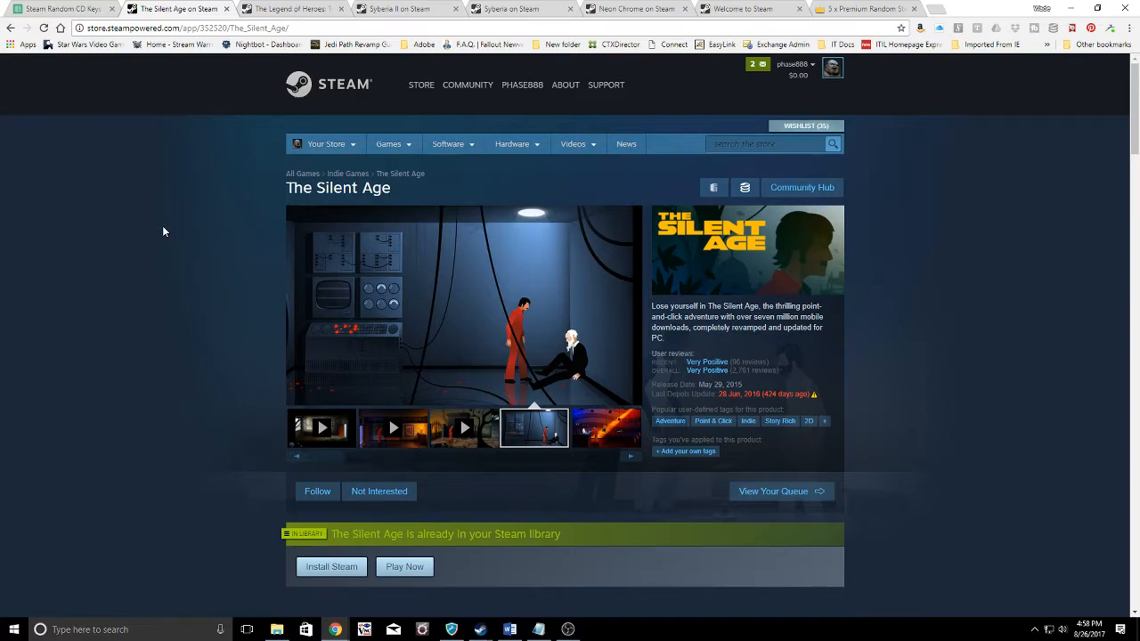
View a Silent Age screenshot and scroll down toward its bundles.
left_click(605, 428)
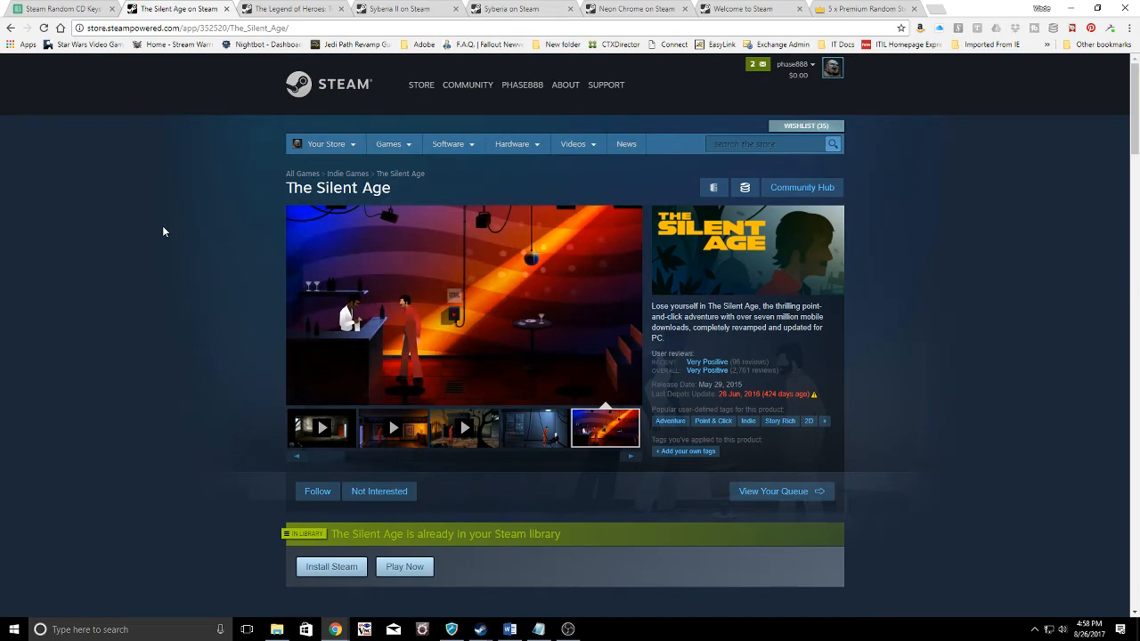
scroll("down", 3)
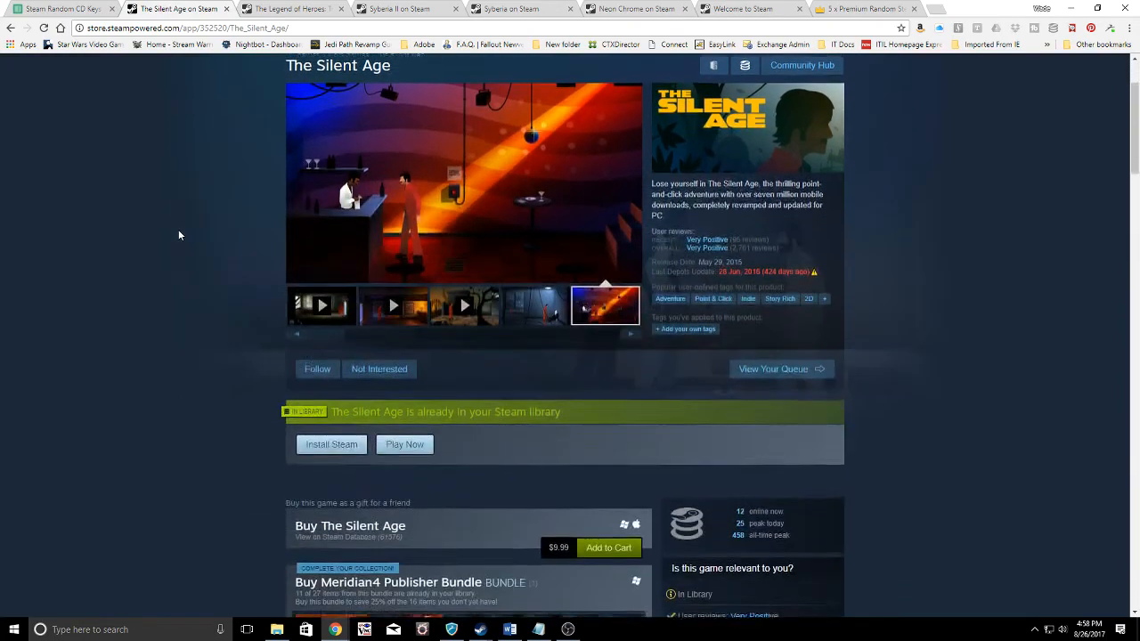
scroll("down", 3)
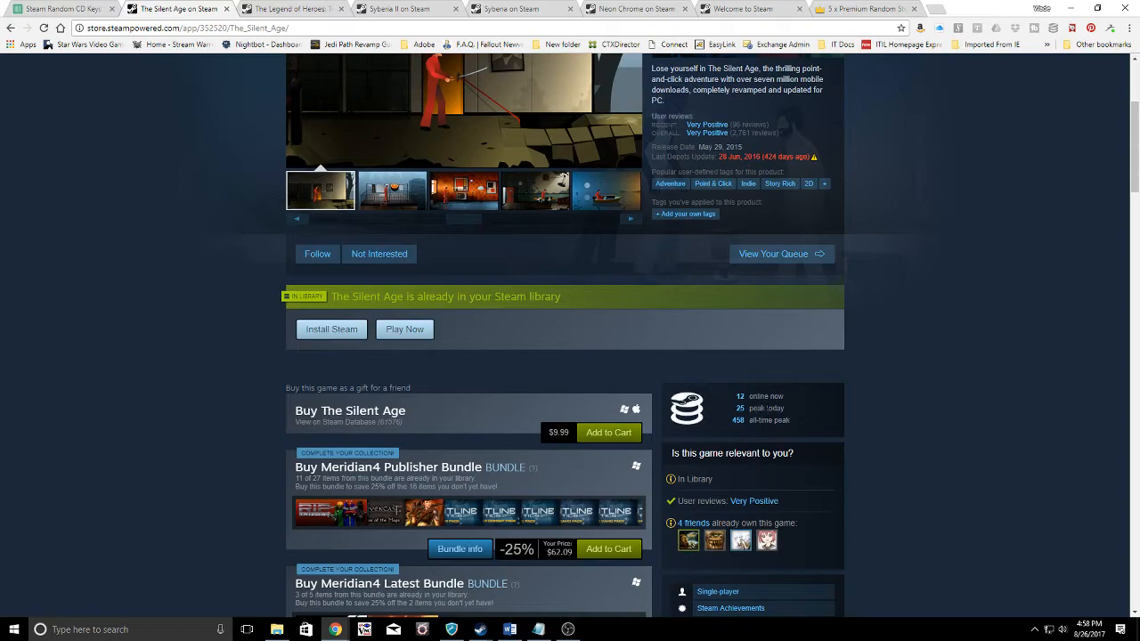
mouse_move(764, 408)
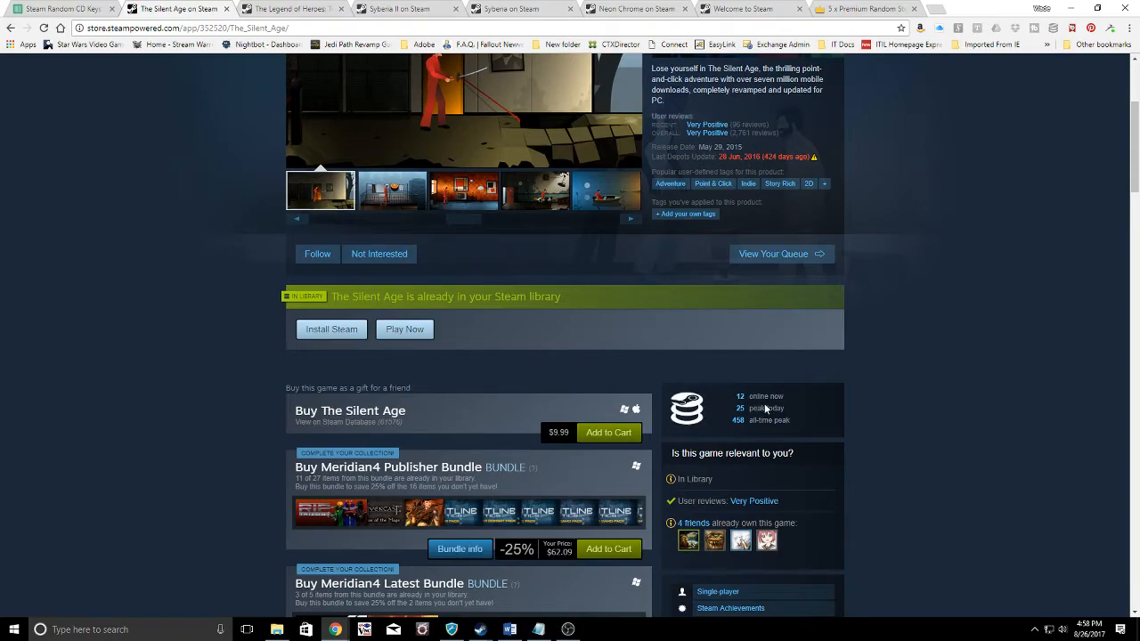
Review The Silent Age's bundles and screenshots, then bring up the Steam Random CD Keys spreadsheet.
left_click(391, 189)
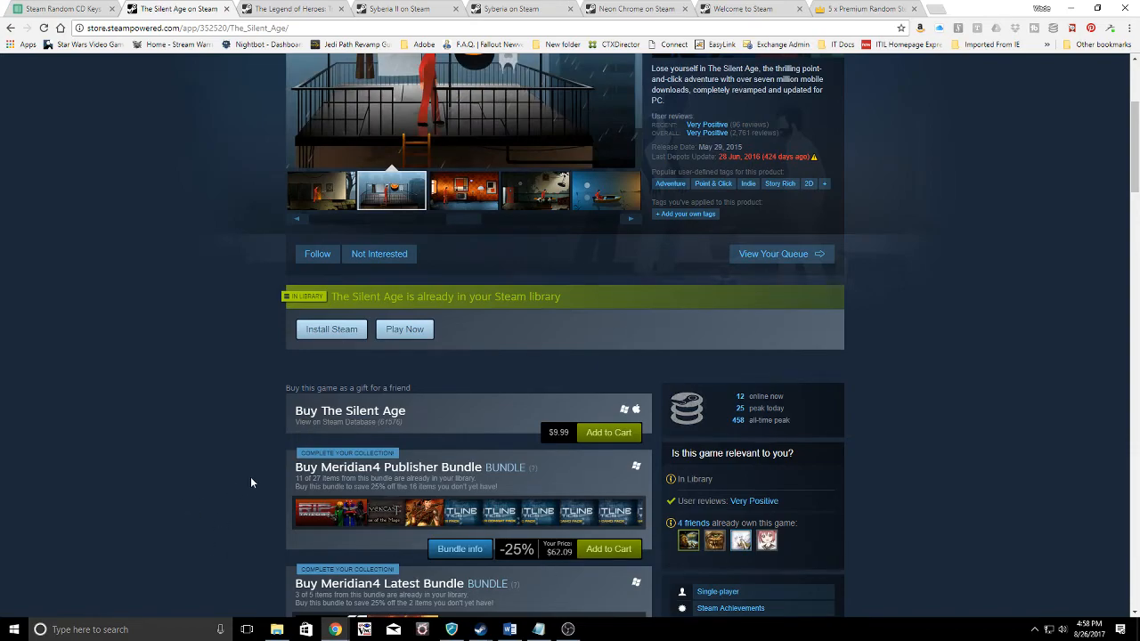
scroll("down", 3)
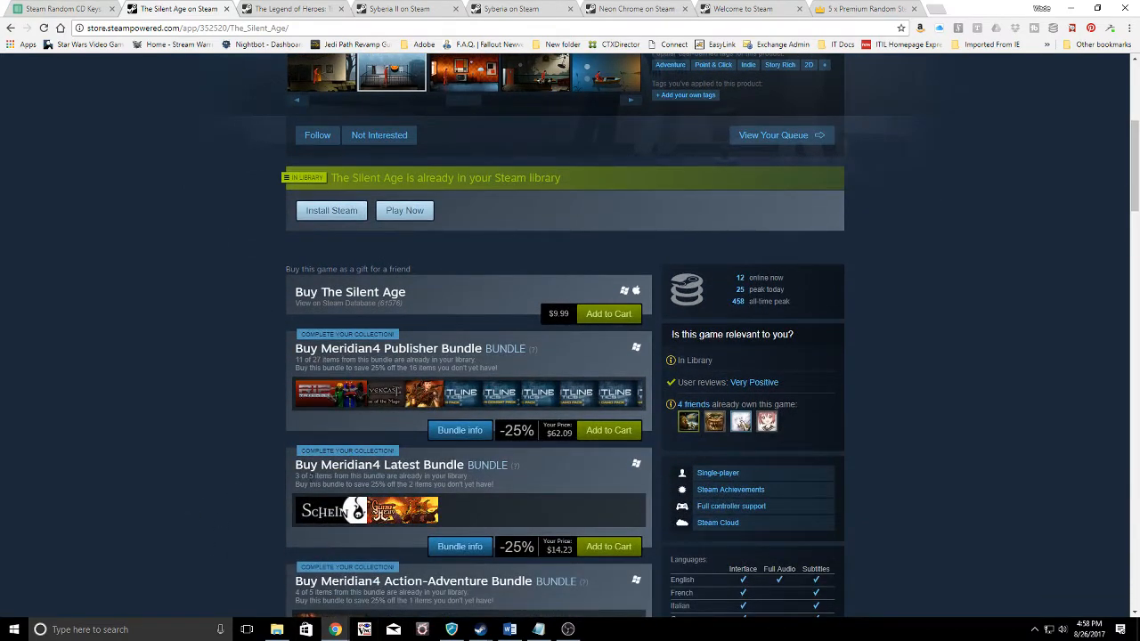
scroll("down", 3)
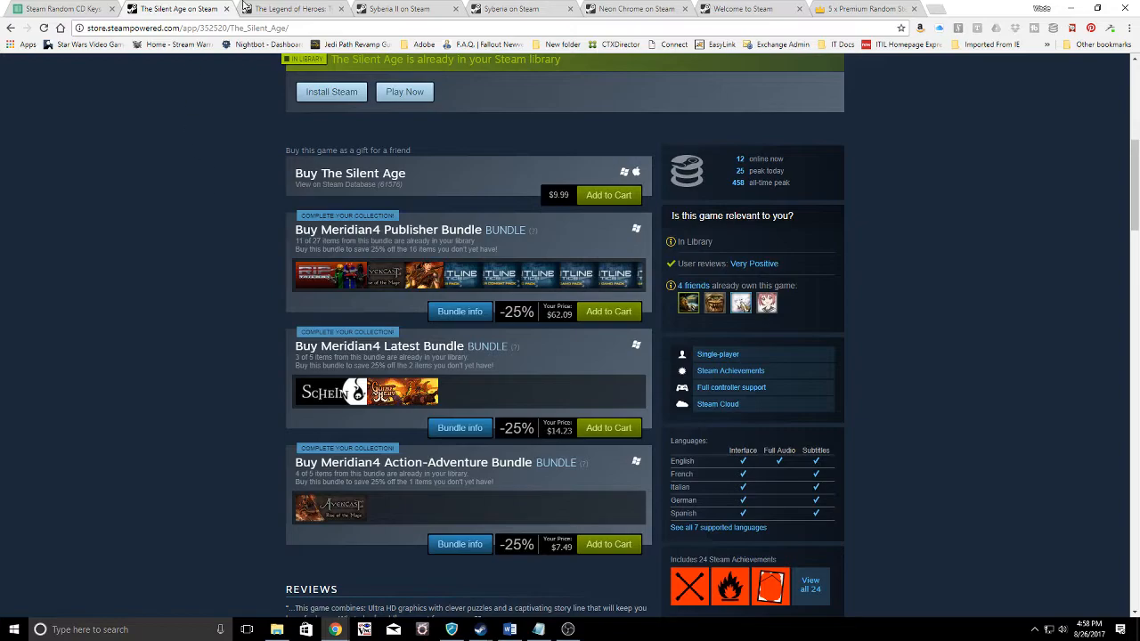
scroll("up", 3)
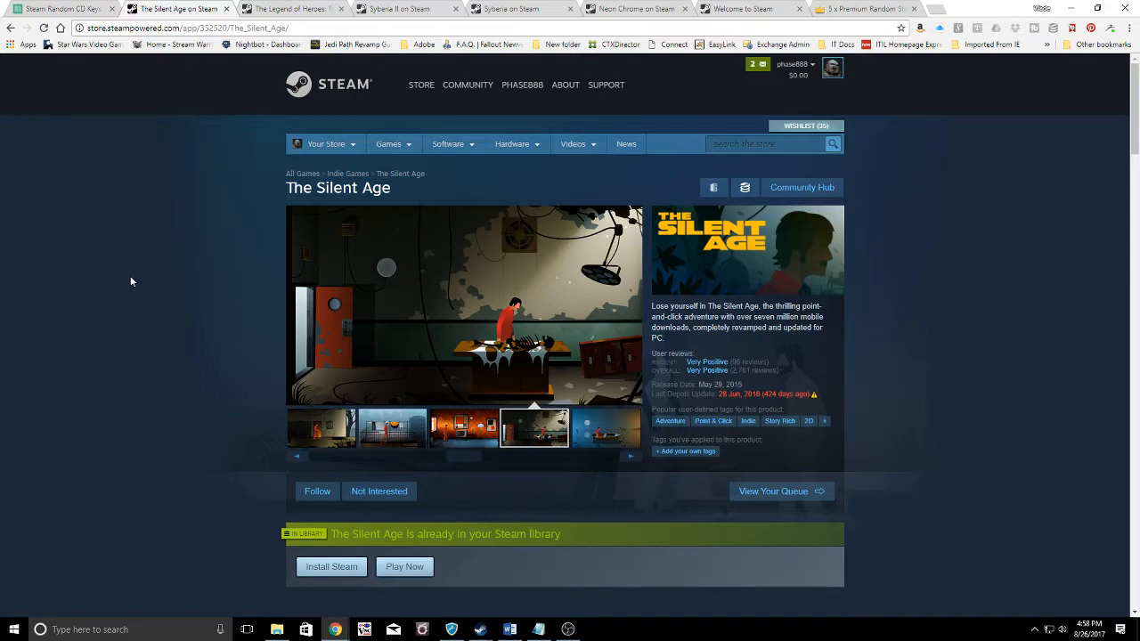
mouse_move(137, 274)
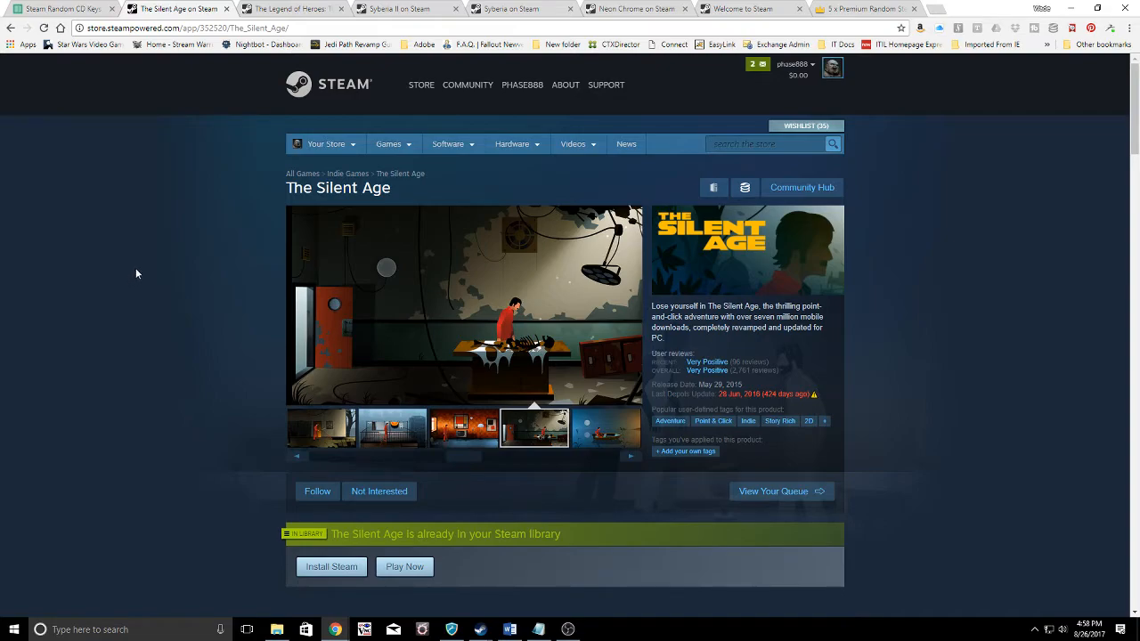
left_click(605, 429)
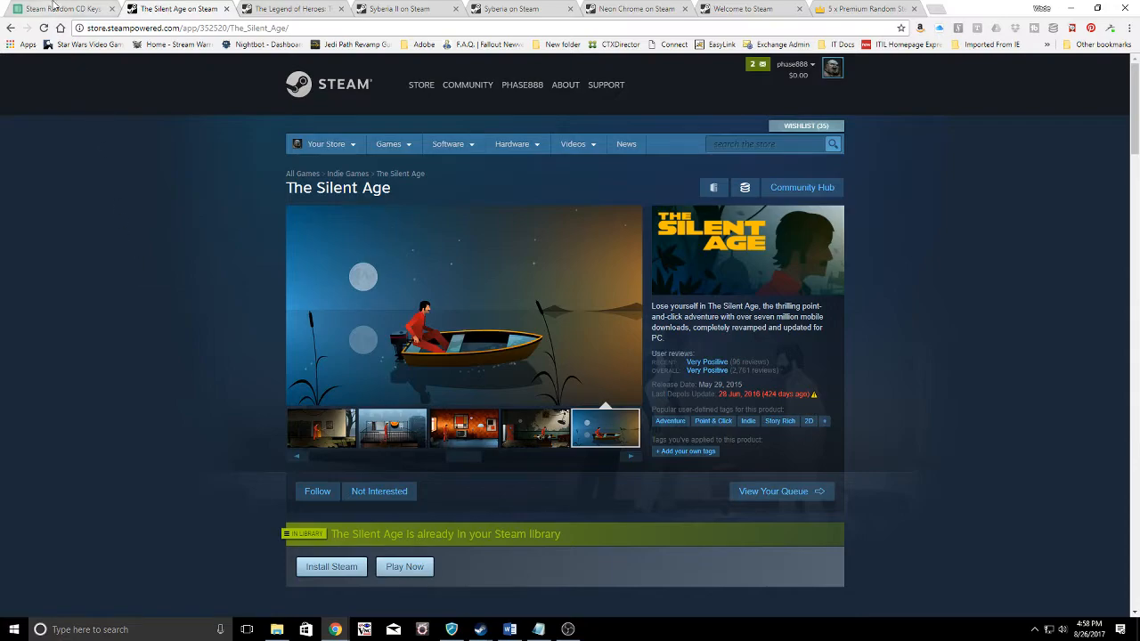
left_click(58, 8)
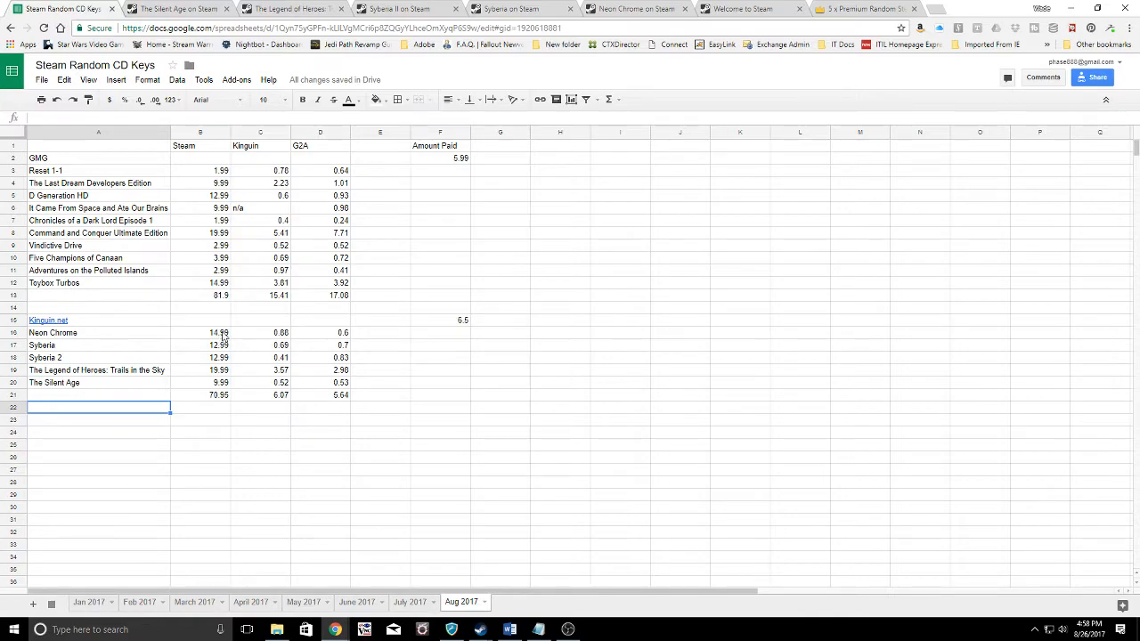
mouse_move(345, 341)
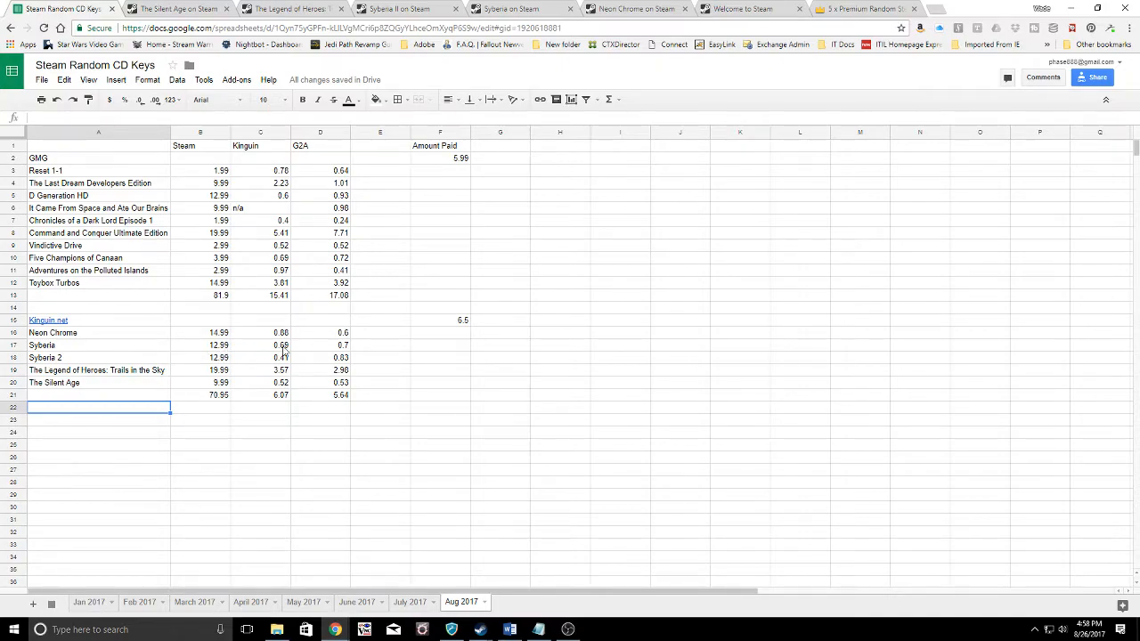
mouse_move(346, 356)
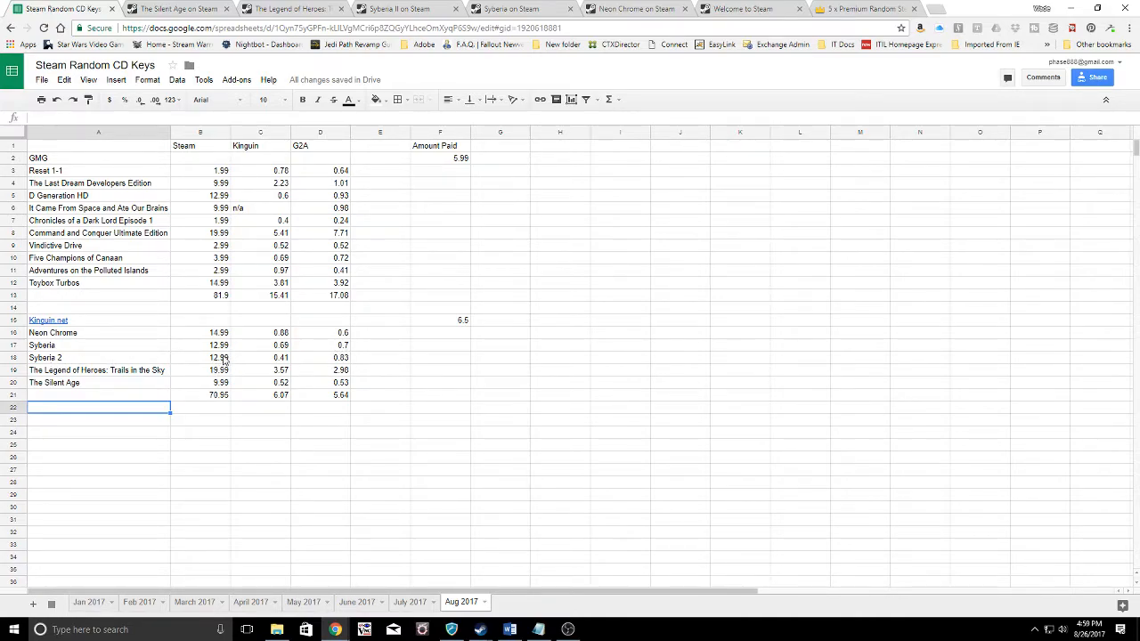
mouse_move(320, 363)
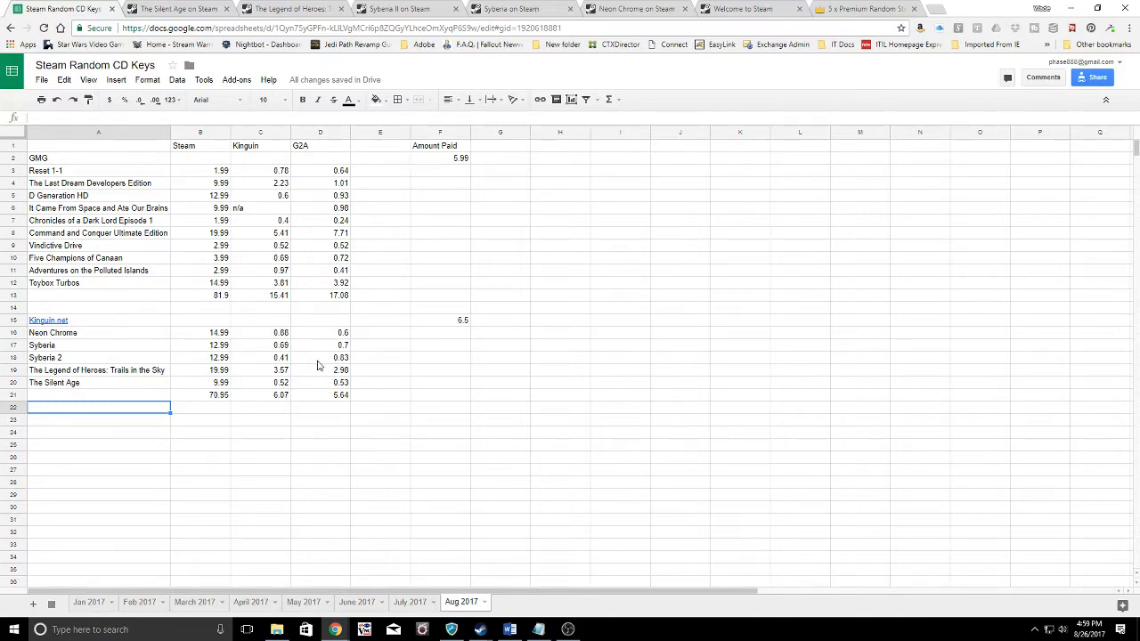
mouse_move(107, 376)
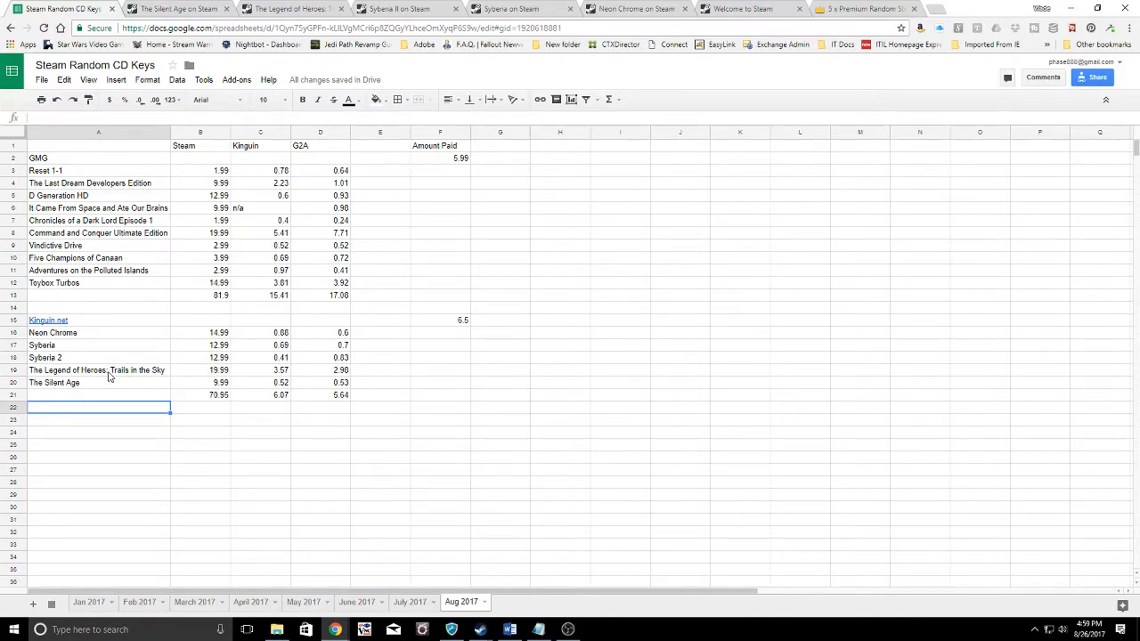
mouse_move(177, 374)
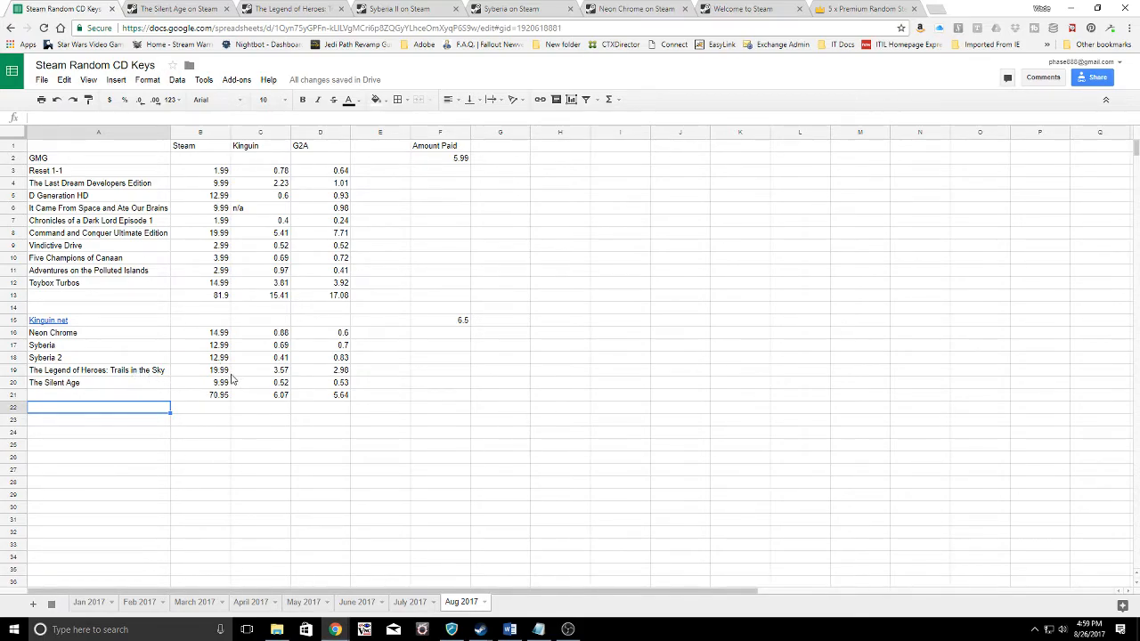
mouse_move(348, 373)
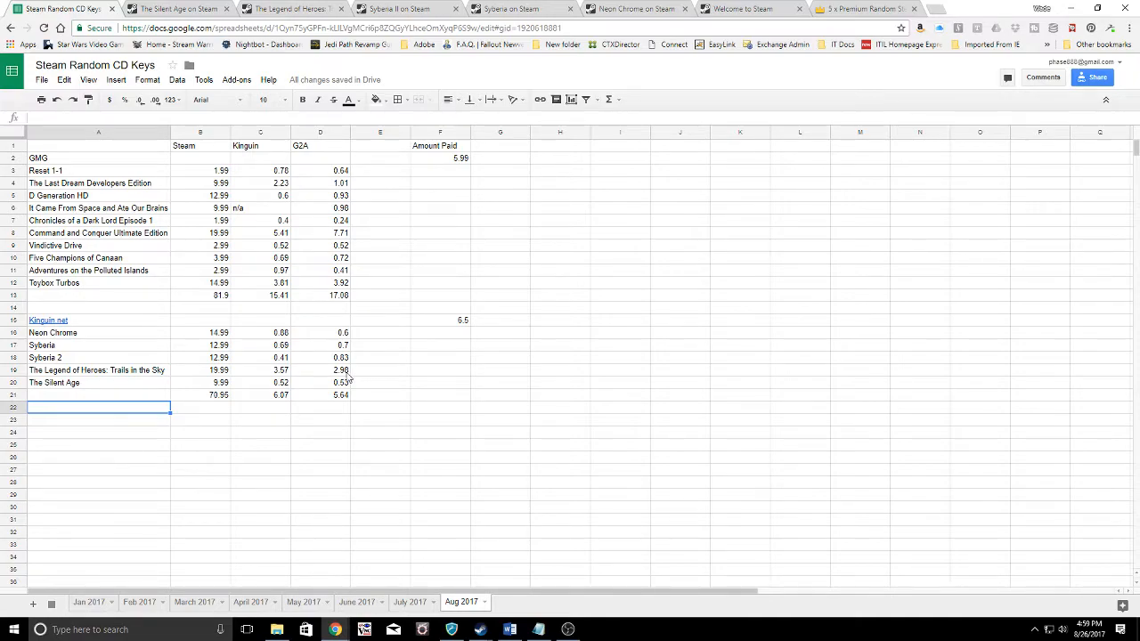
mouse_move(180, 404)
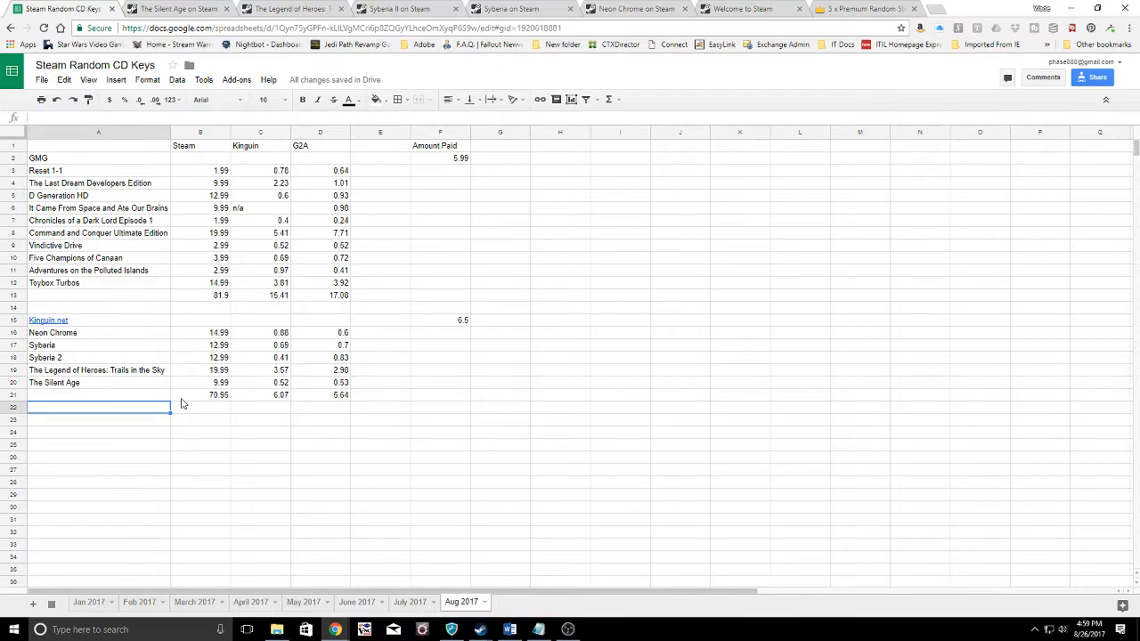